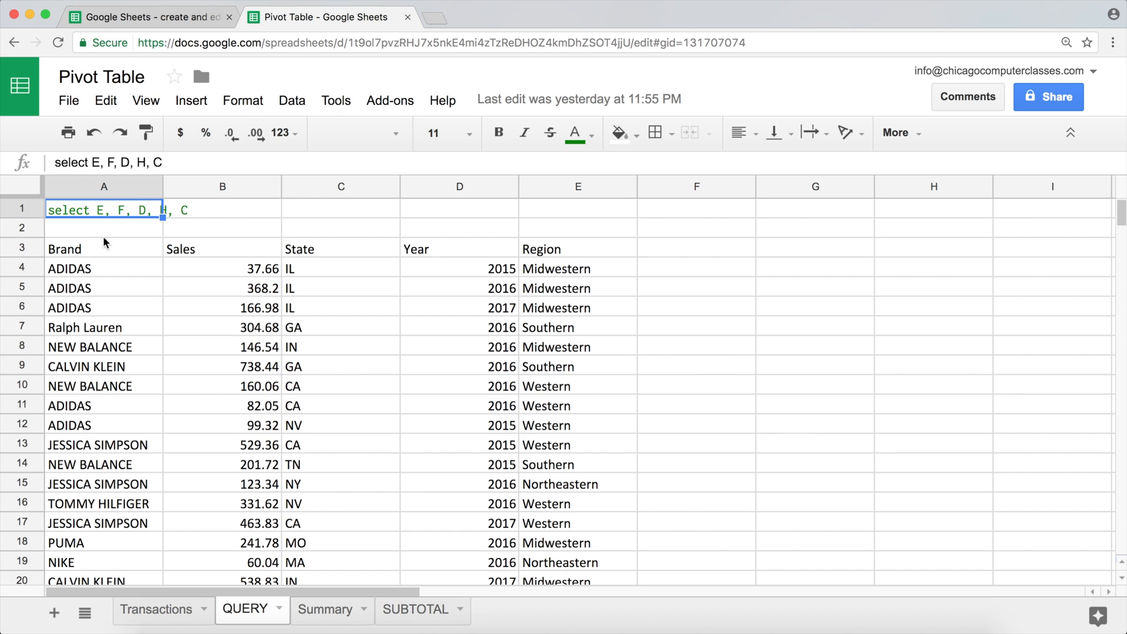
- Compare the QUERY formula in A3 with the Transactions source data, then view the Sheets about page
click(104, 248)
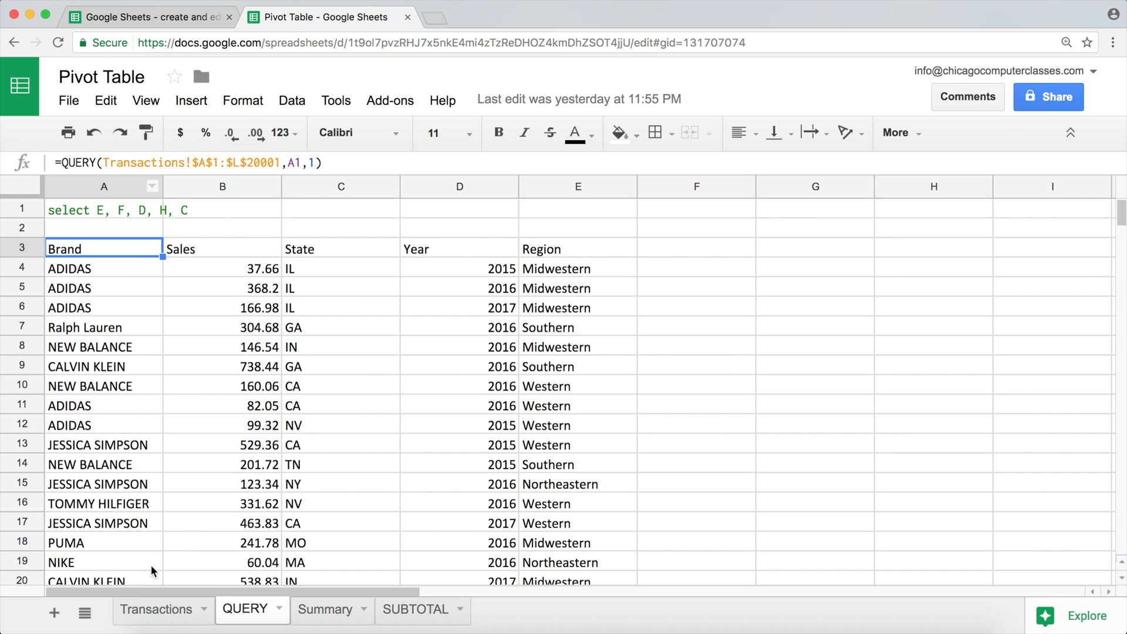
click(155, 609)
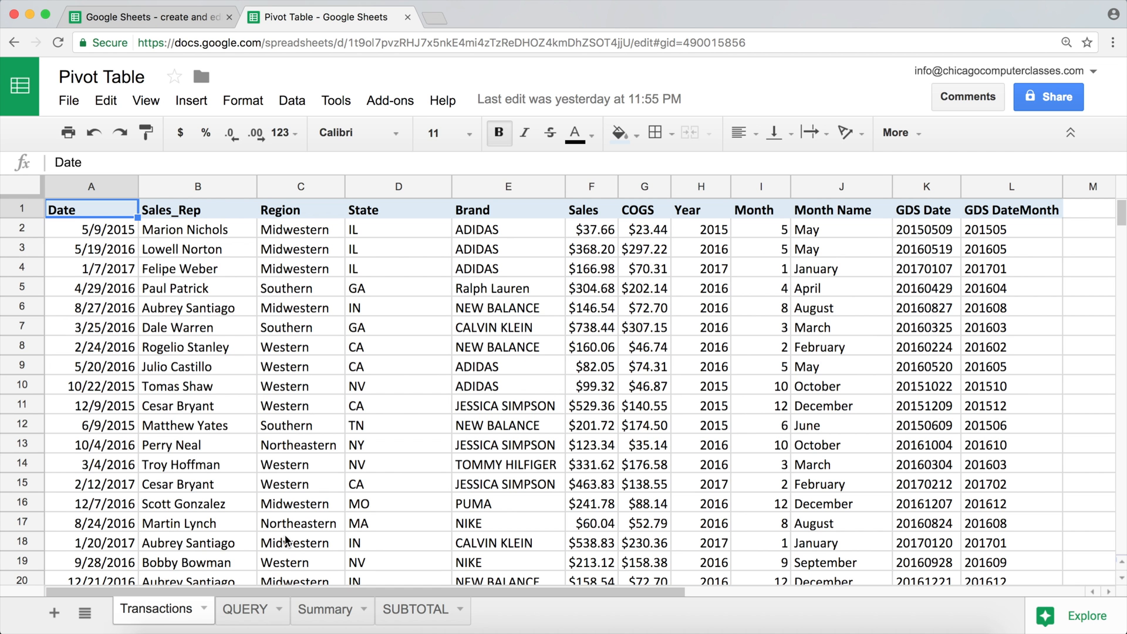
mouse_move(823, 448)
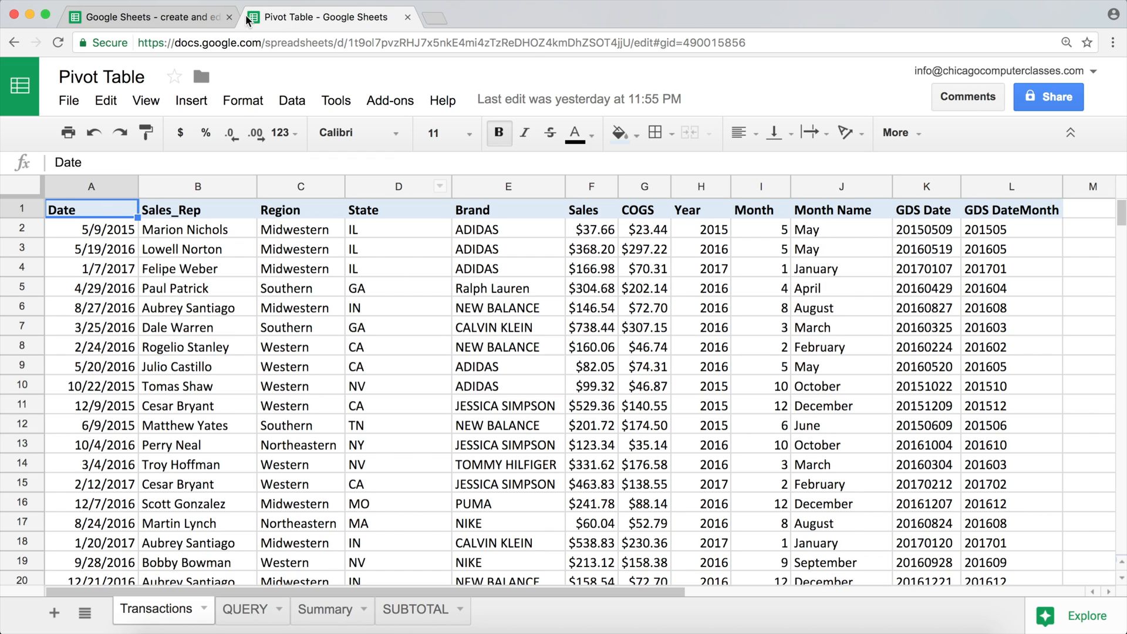
click(245, 609)
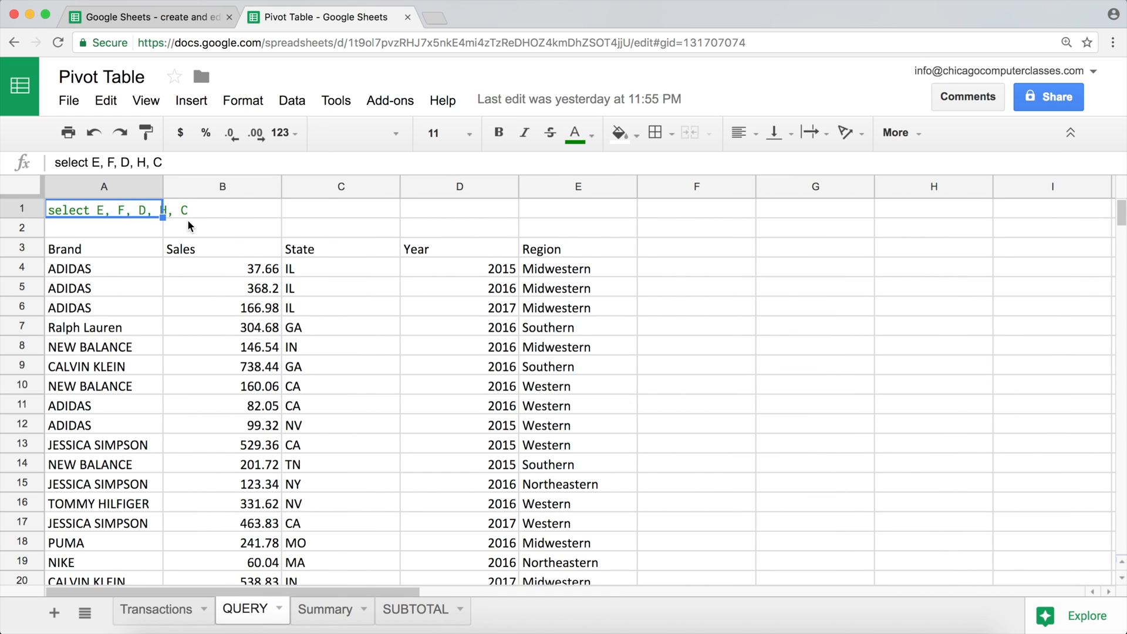
click(155, 609)
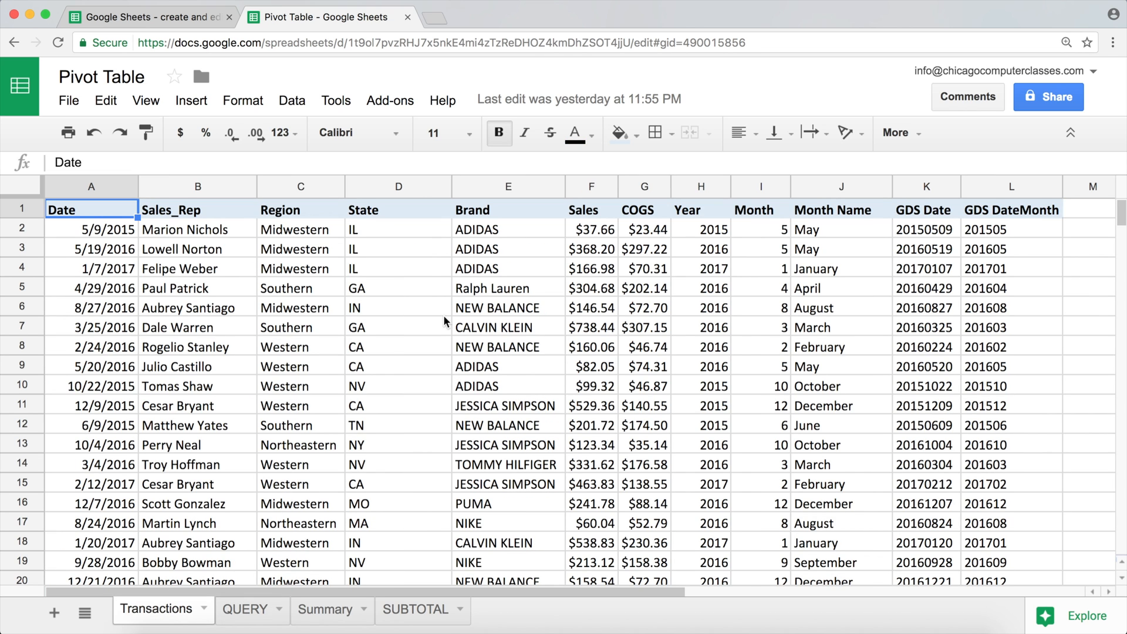
mouse_move(314, 303)
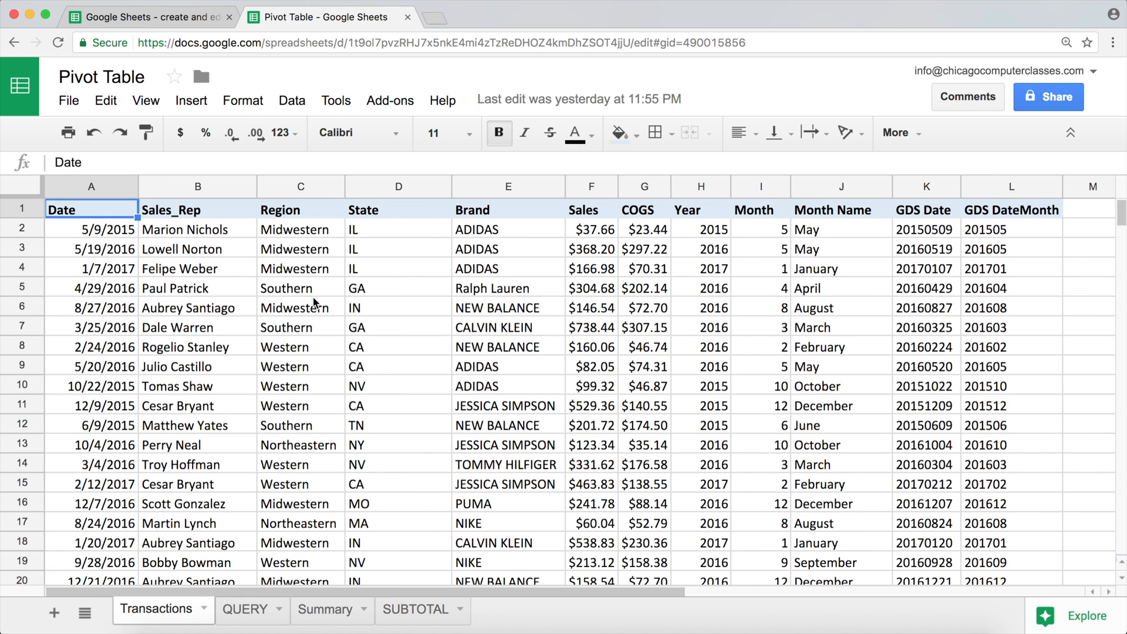
mouse_move(296, 318)
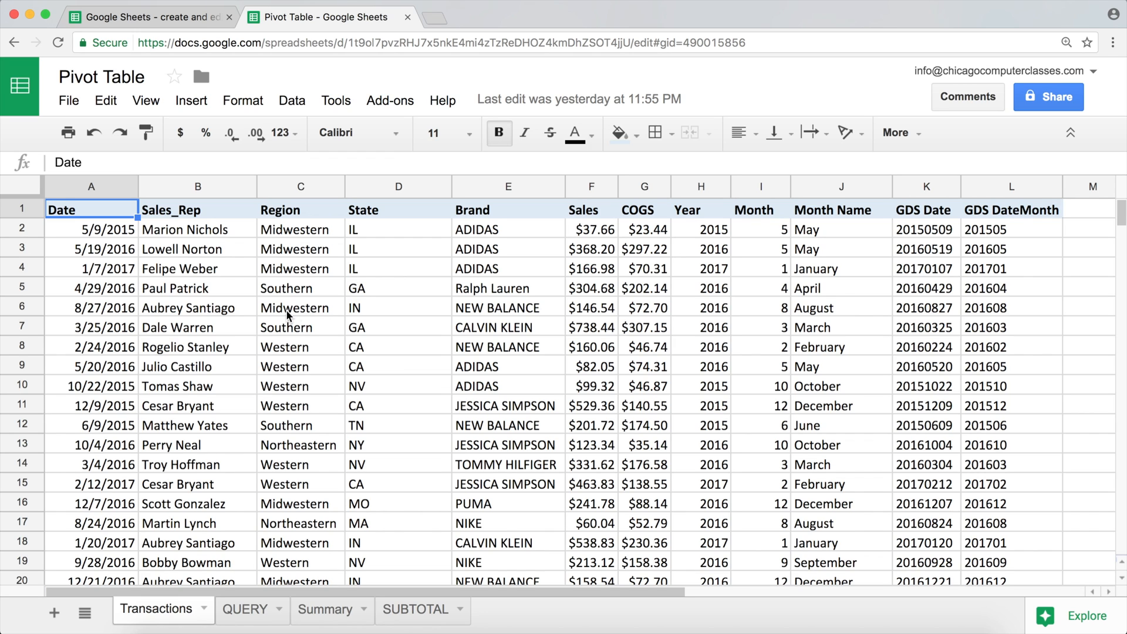
mouse_move(307, 287)
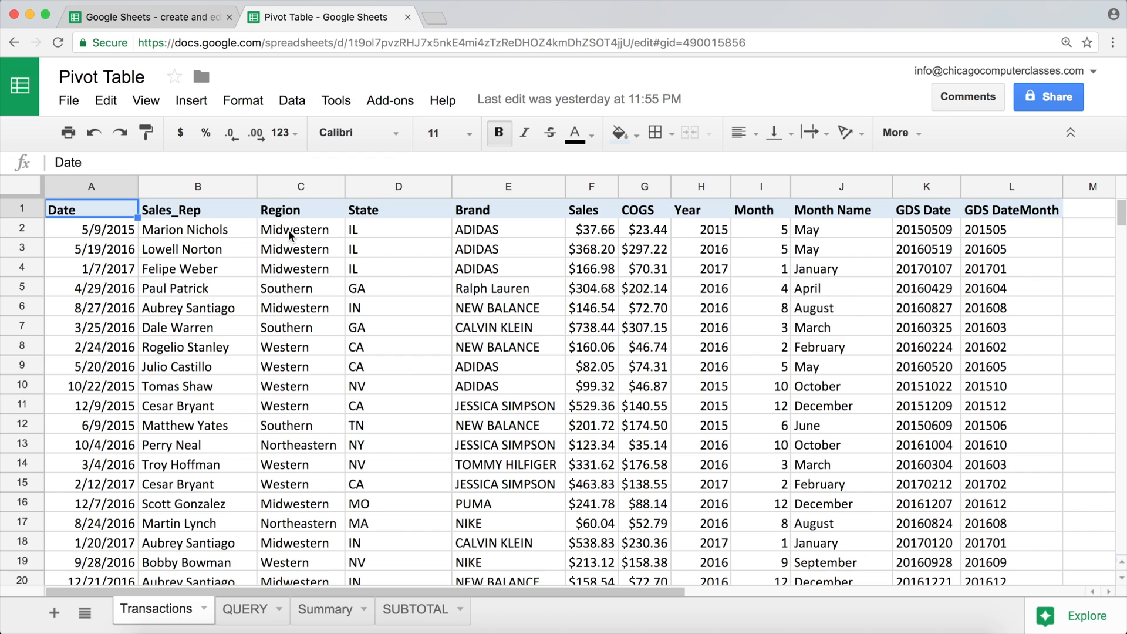
mouse_move(293, 232)
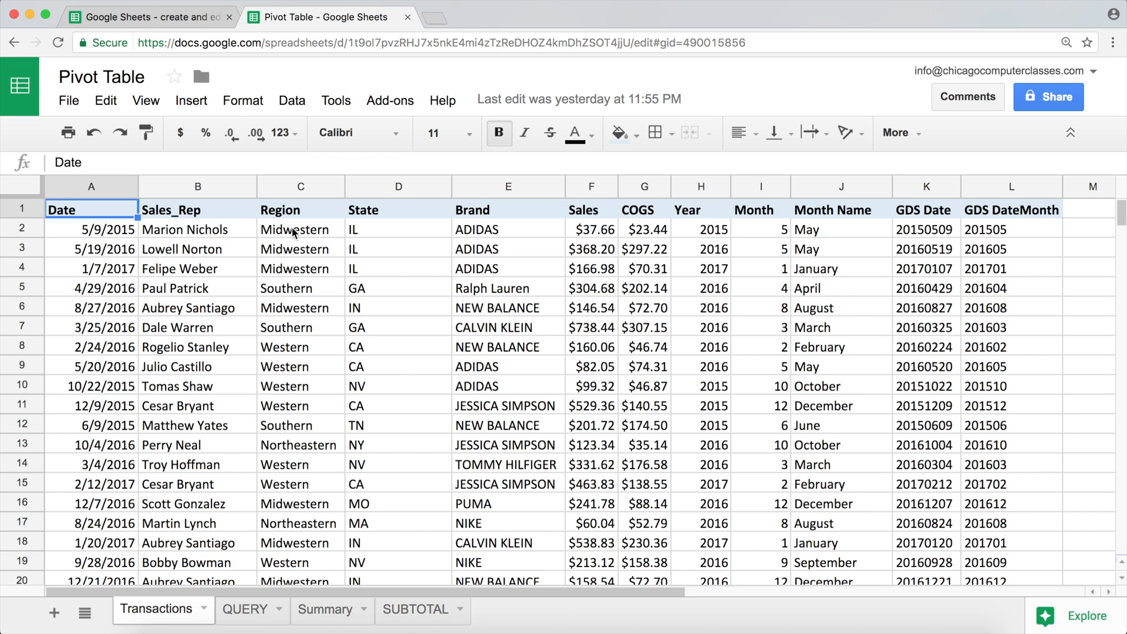
mouse_move(297, 233)
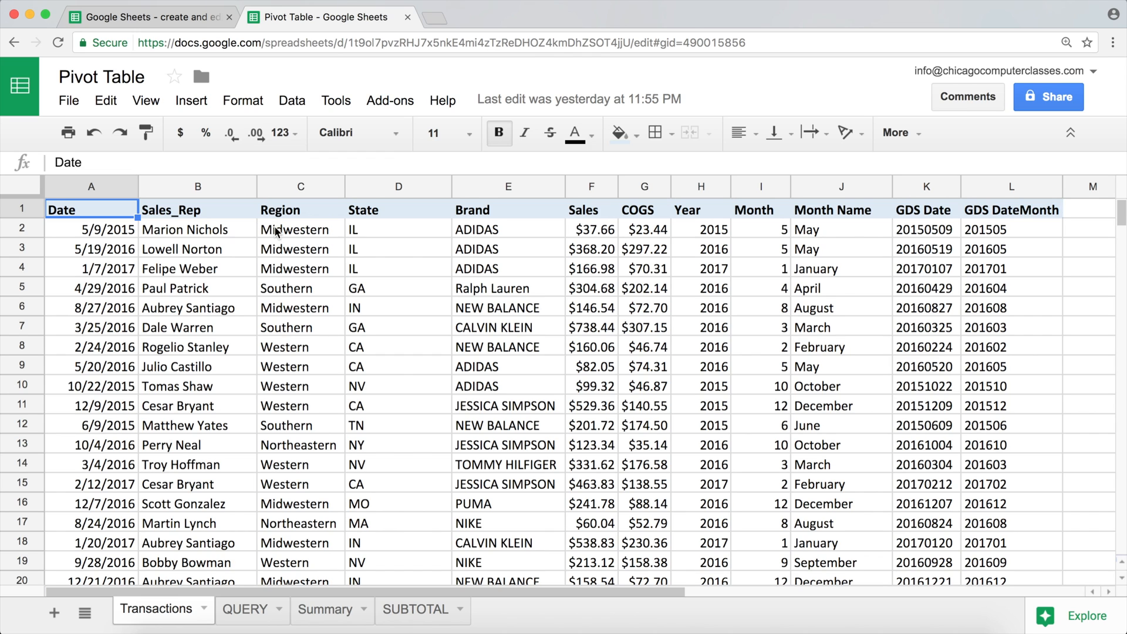
mouse_move(340, 231)
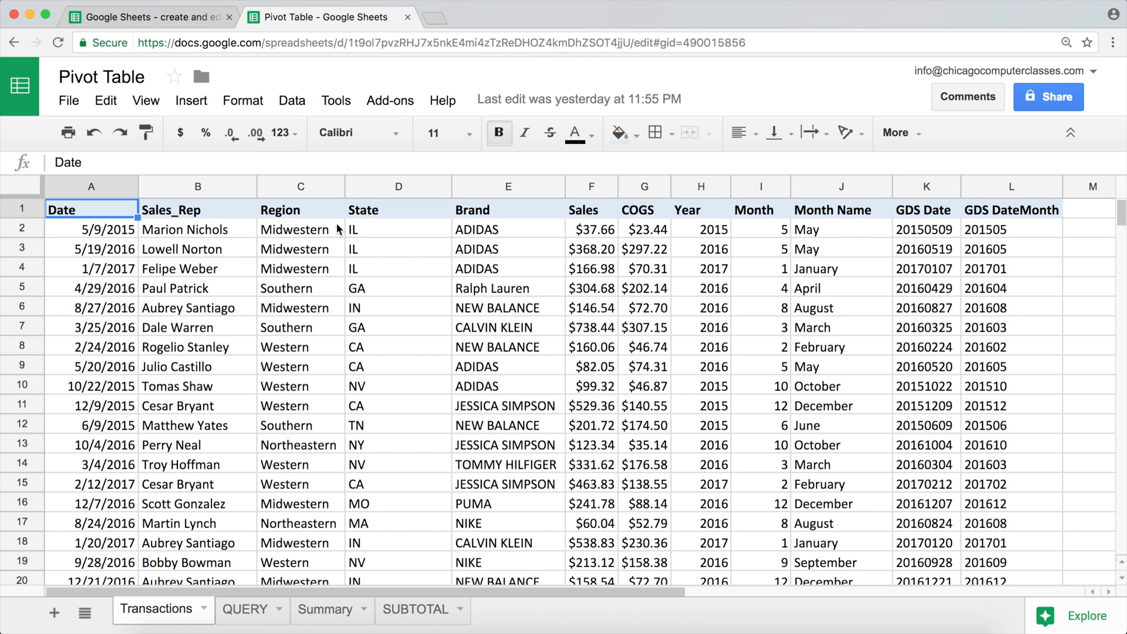
click(148, 16)
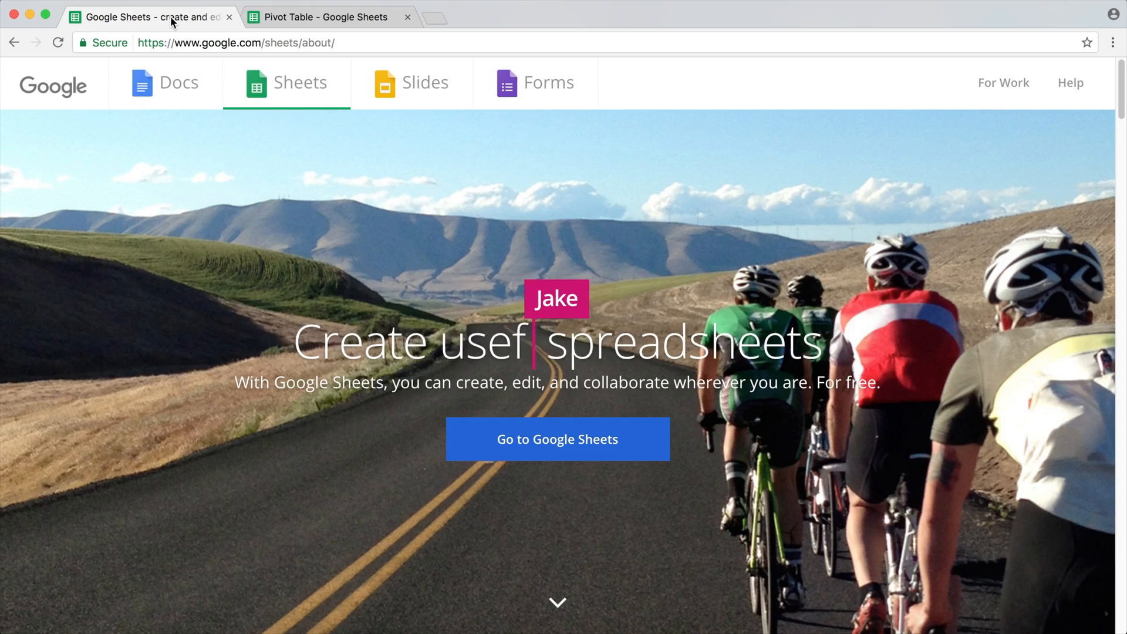
- Extend the A1 query text with WHERE C LIKE '% after the select clause
click(327, 17)
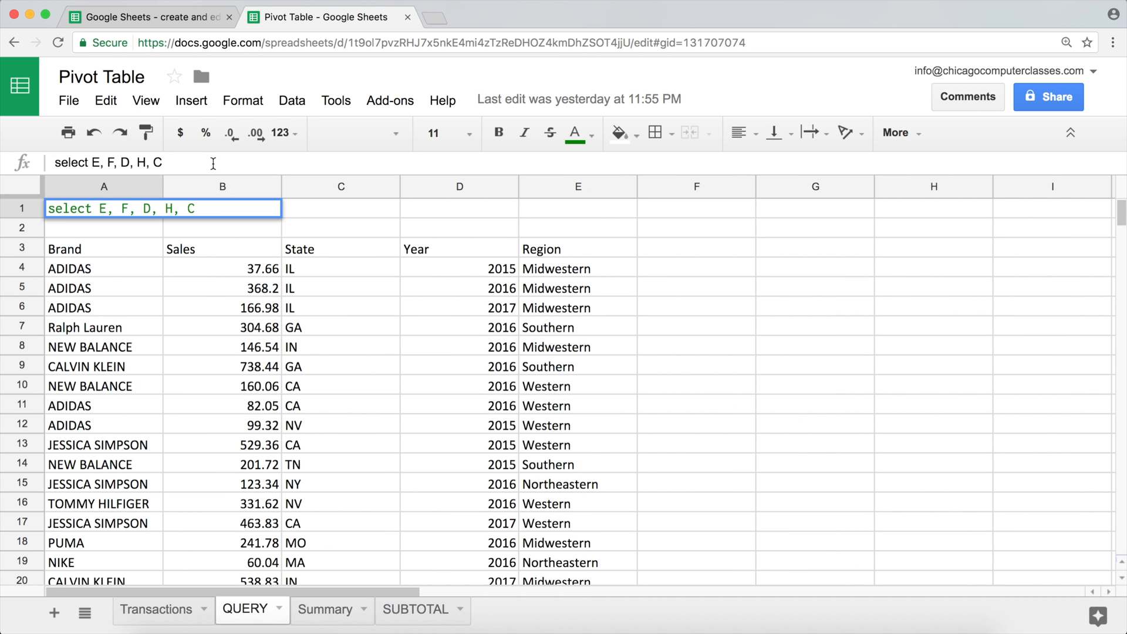
text(W)
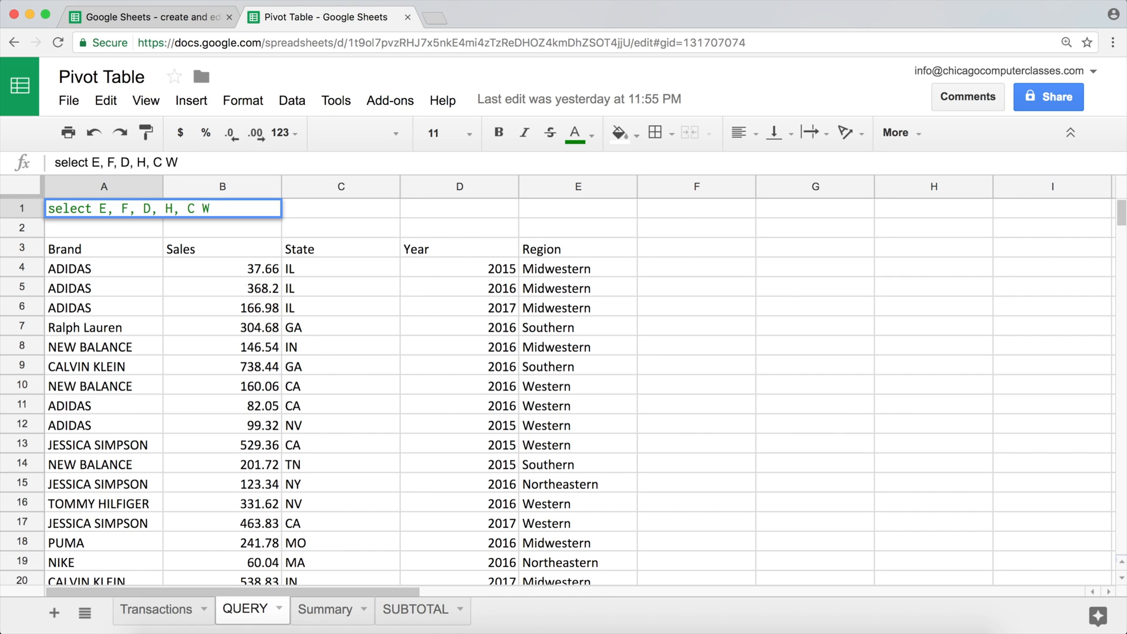
text(HERE)
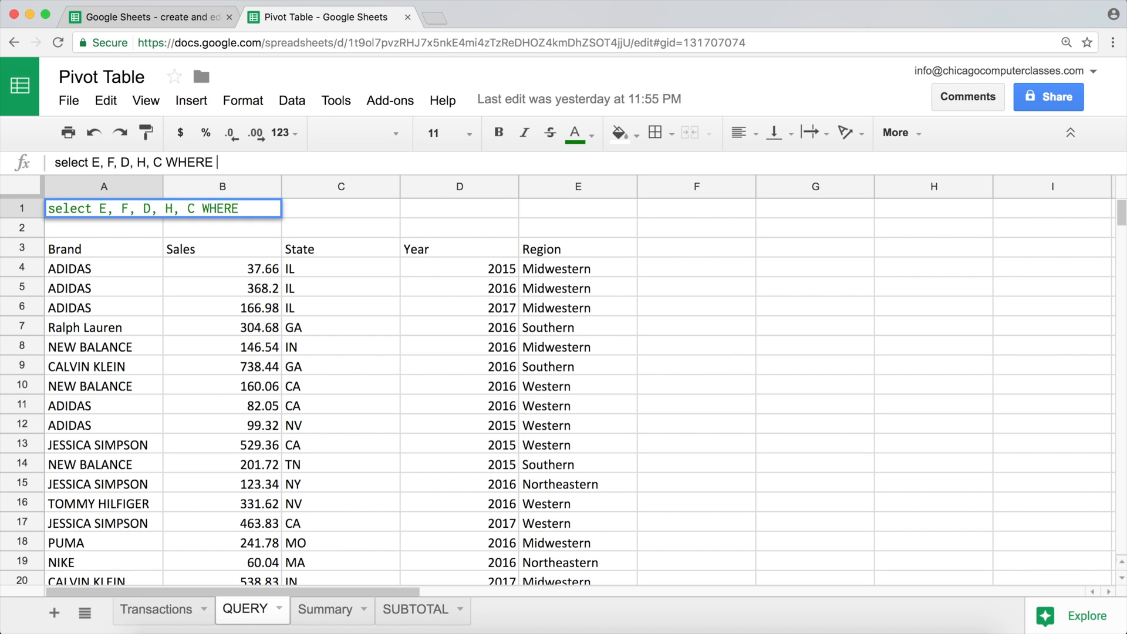
mouse_move(561, 293)
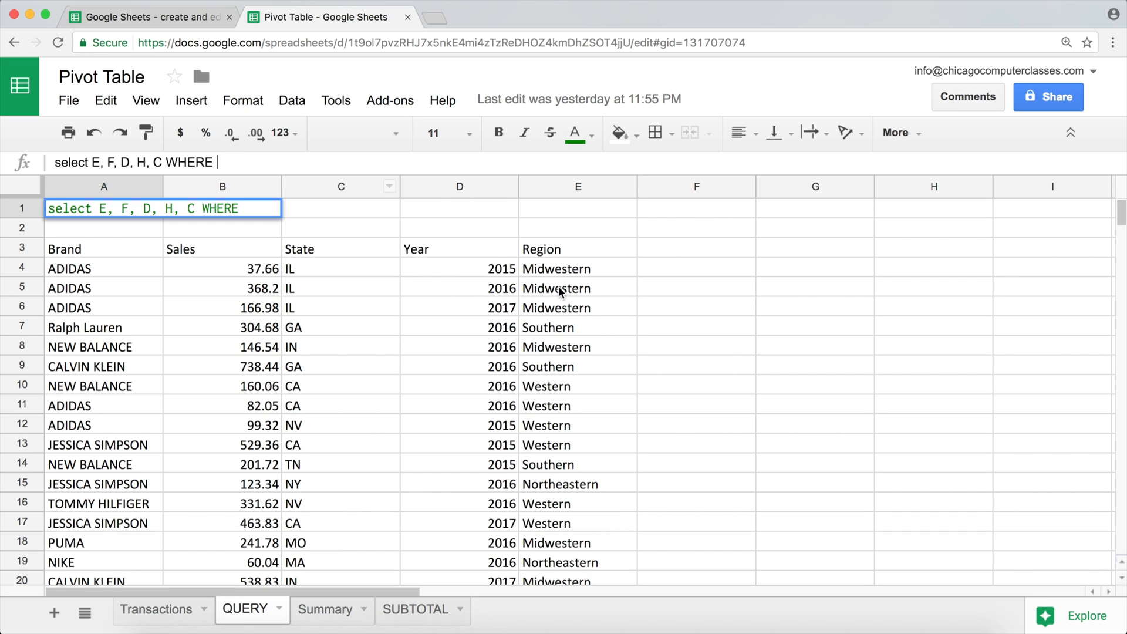
mouse_move(222, 231)
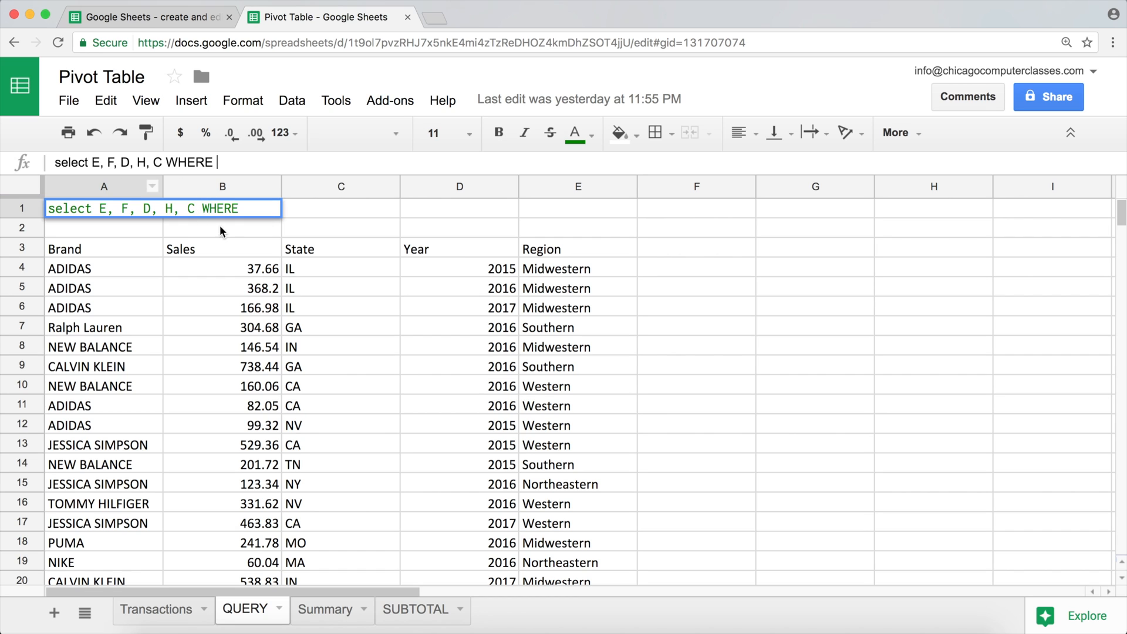
text(C)
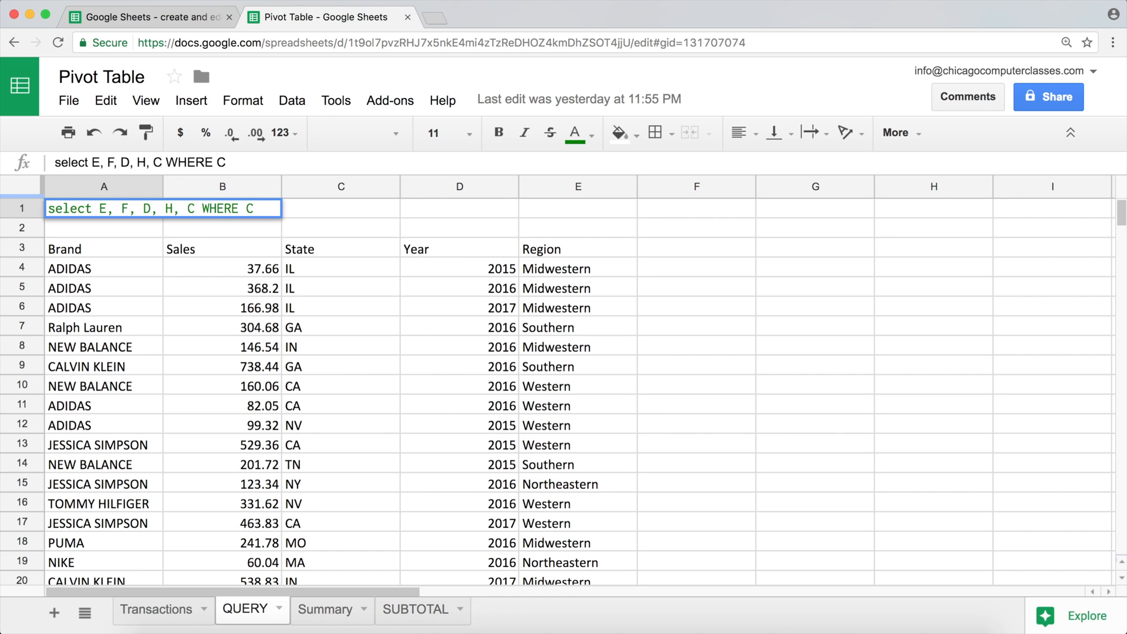
text(L)
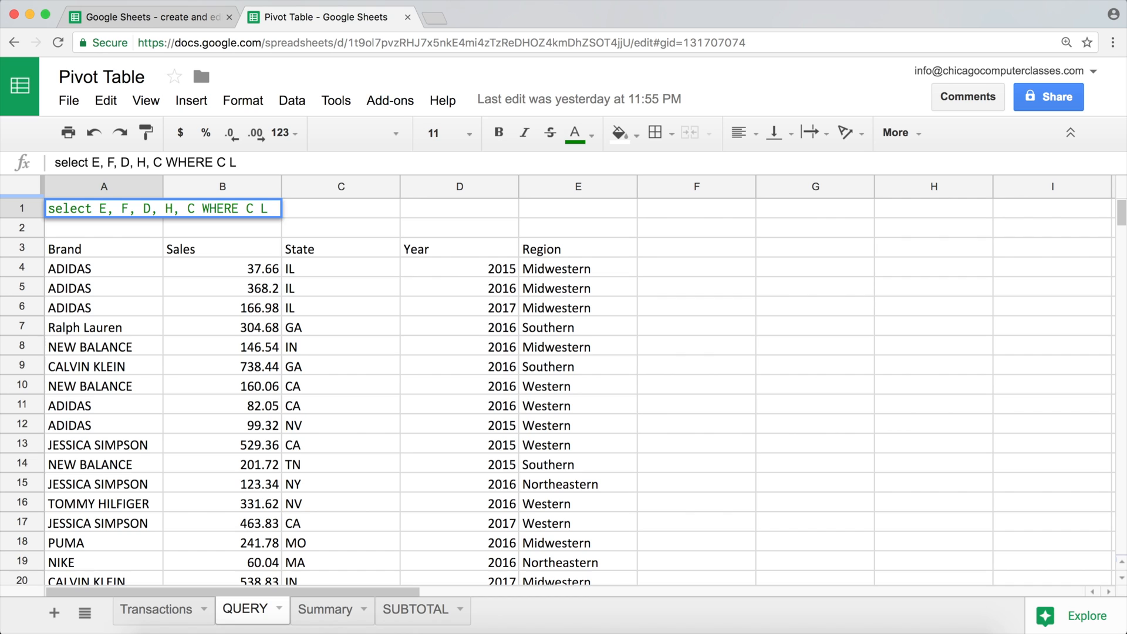
key(Backspace)
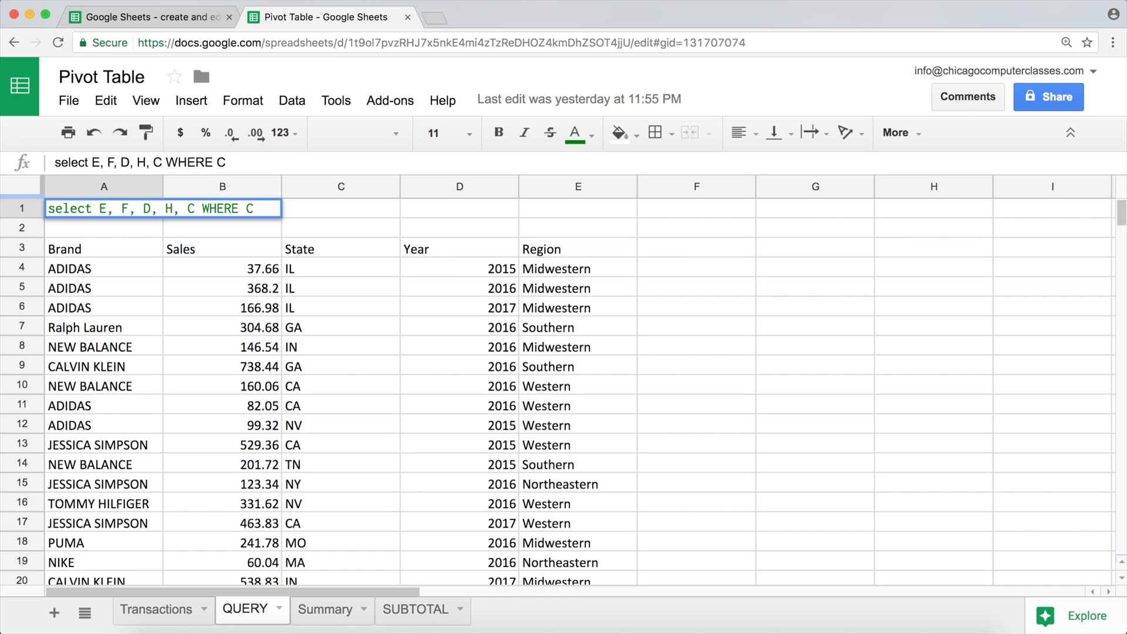
text(LIKE)
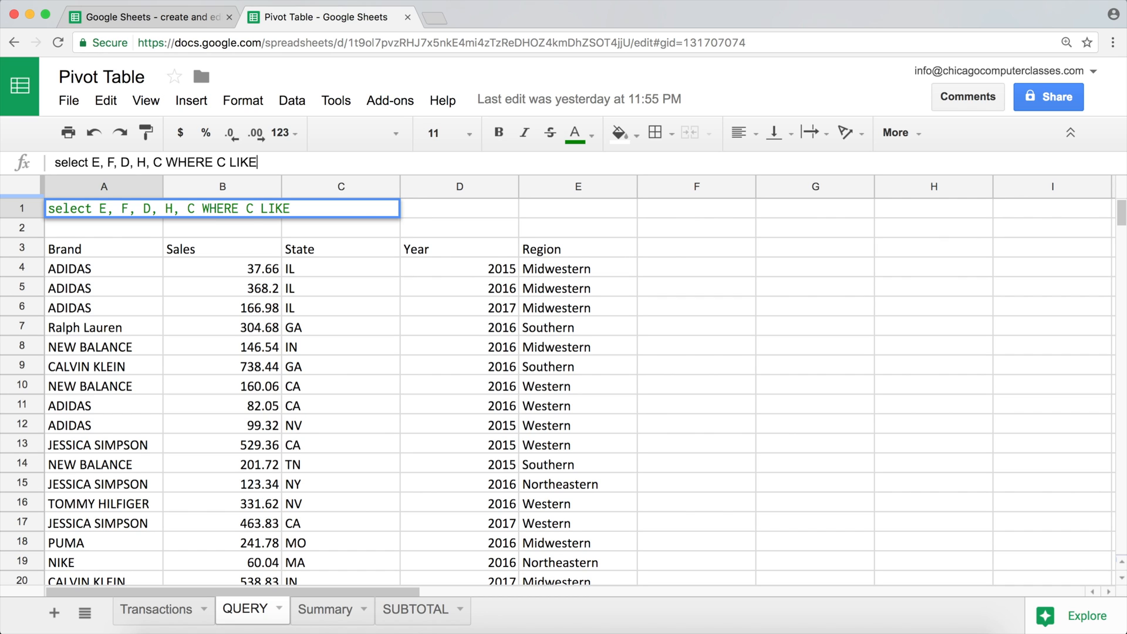
text(')
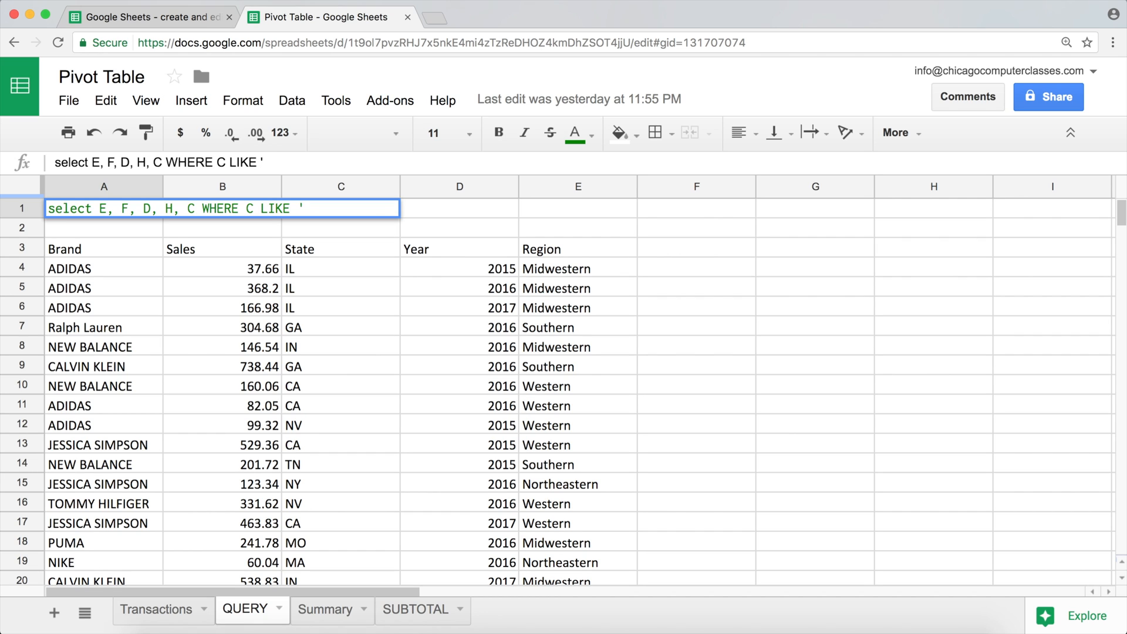
text(%)
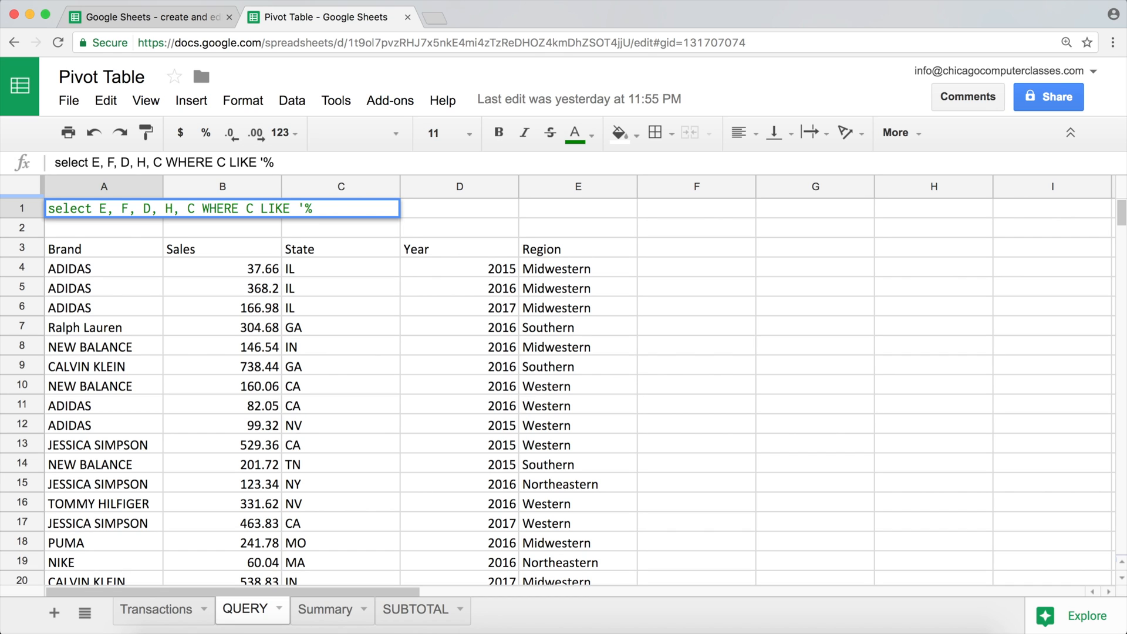
- Complete the pattern as '%western%' and commit the query text in A1
click(275, 162)
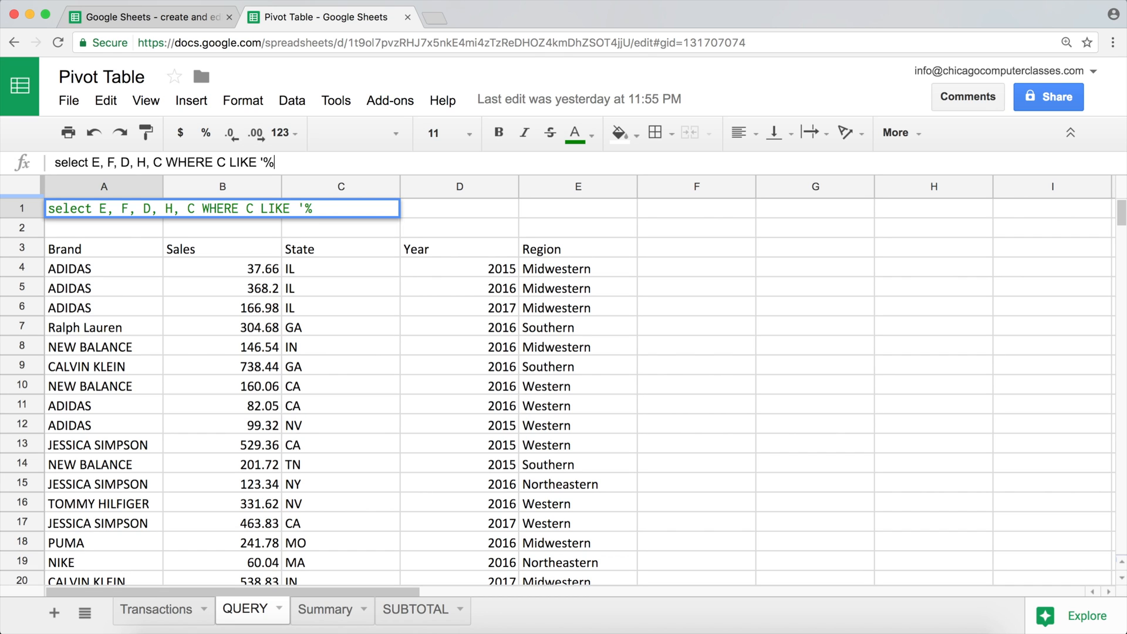
text(western)
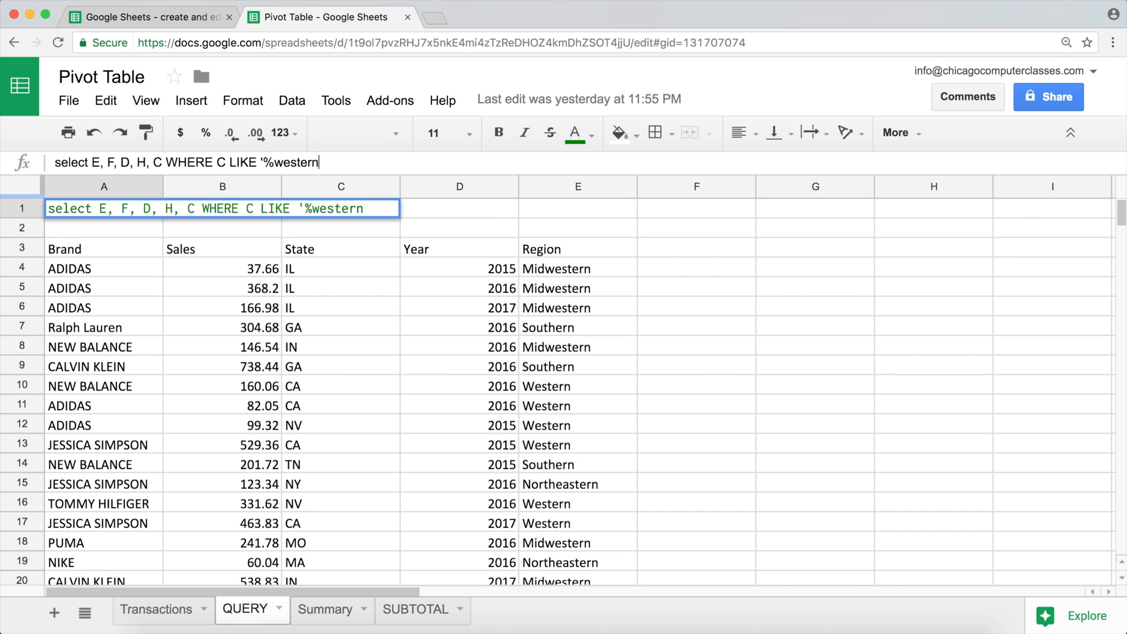
text(%')
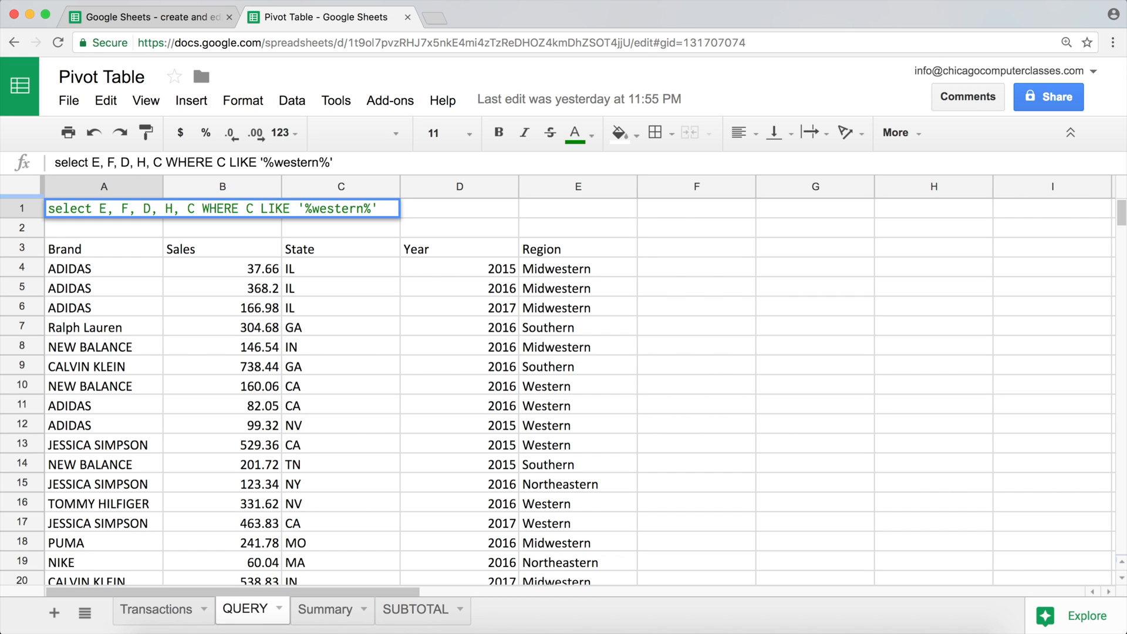
key(enter)
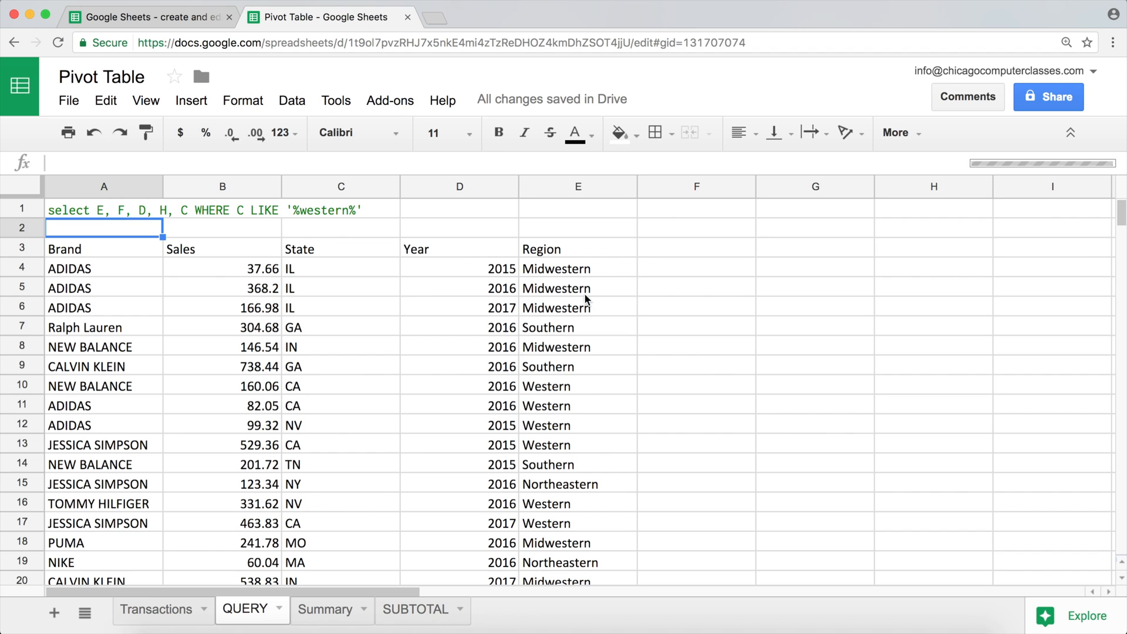
mouse_move(982, 156)
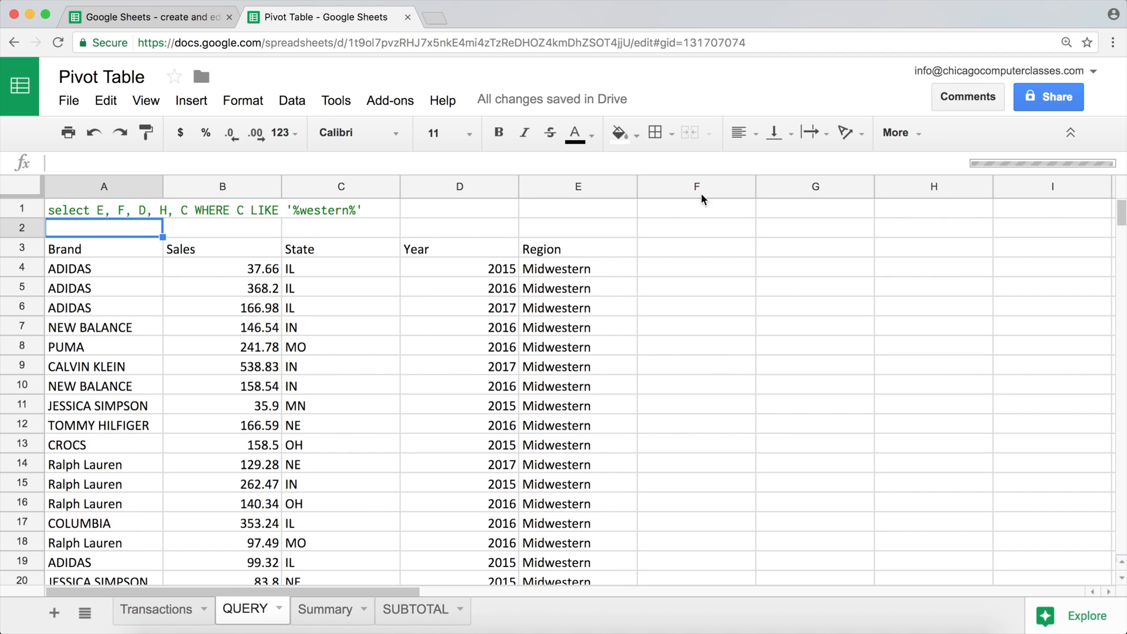
- Review Western and Southern values in the Transactions Region column
scroll(down, 3)
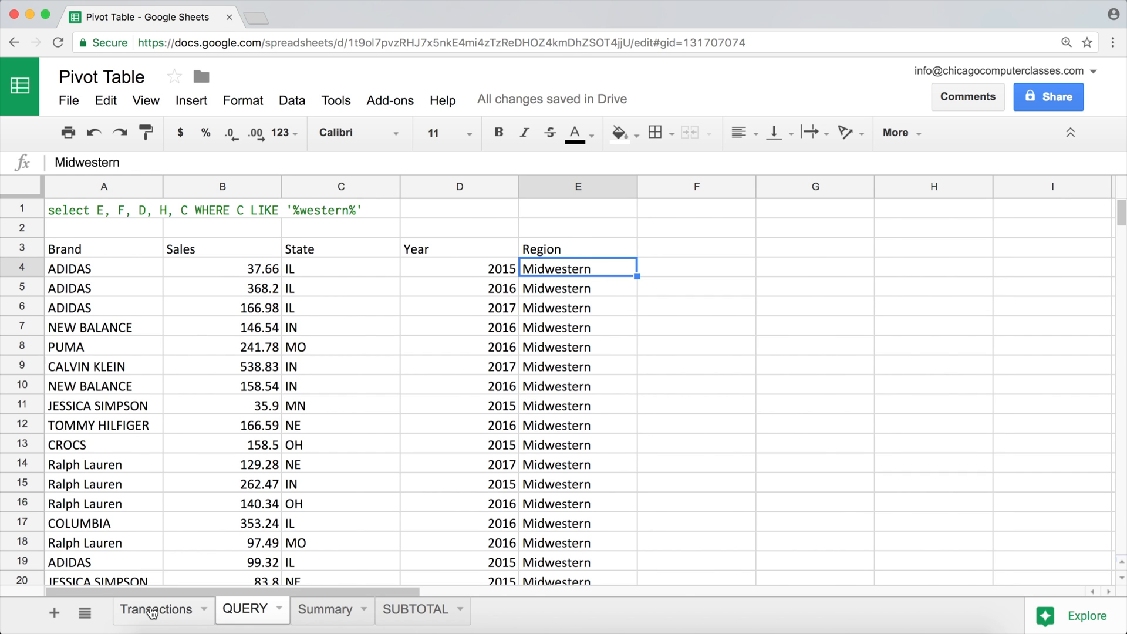
click(154, 610)
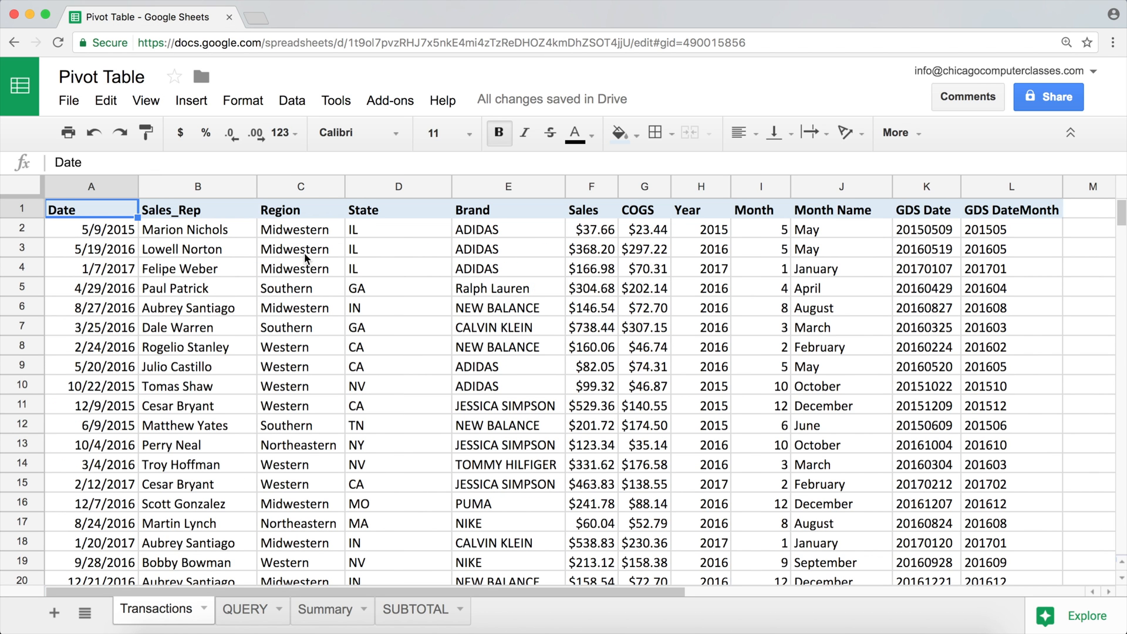
mouse_move(324, 338)
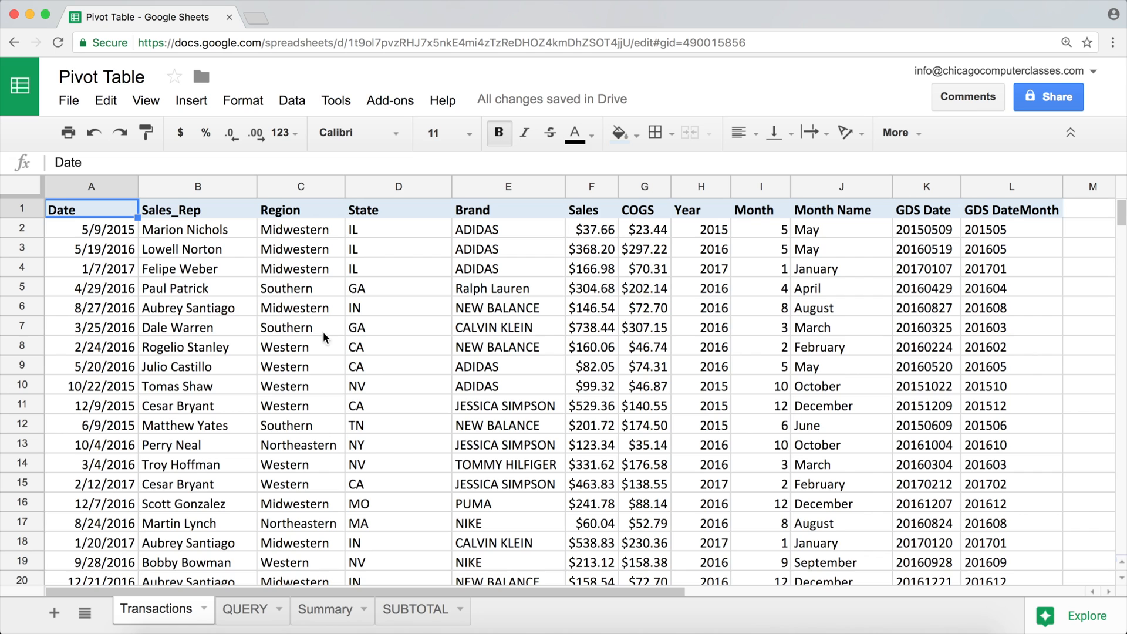
mouse_move(281, 351)
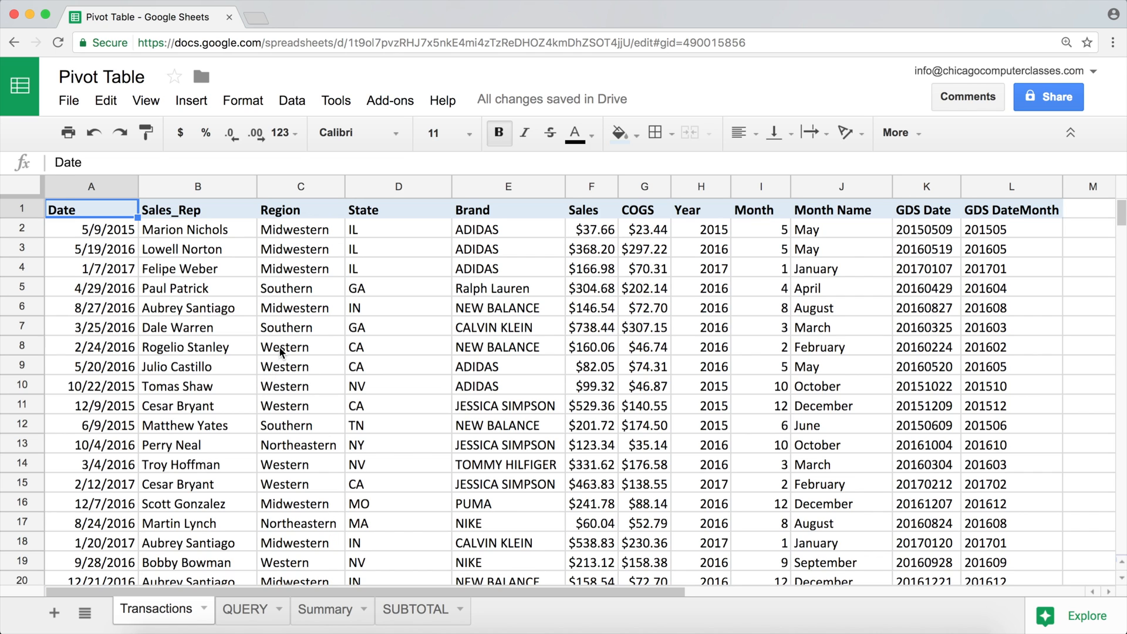
drag(301, 345, 300, 405)
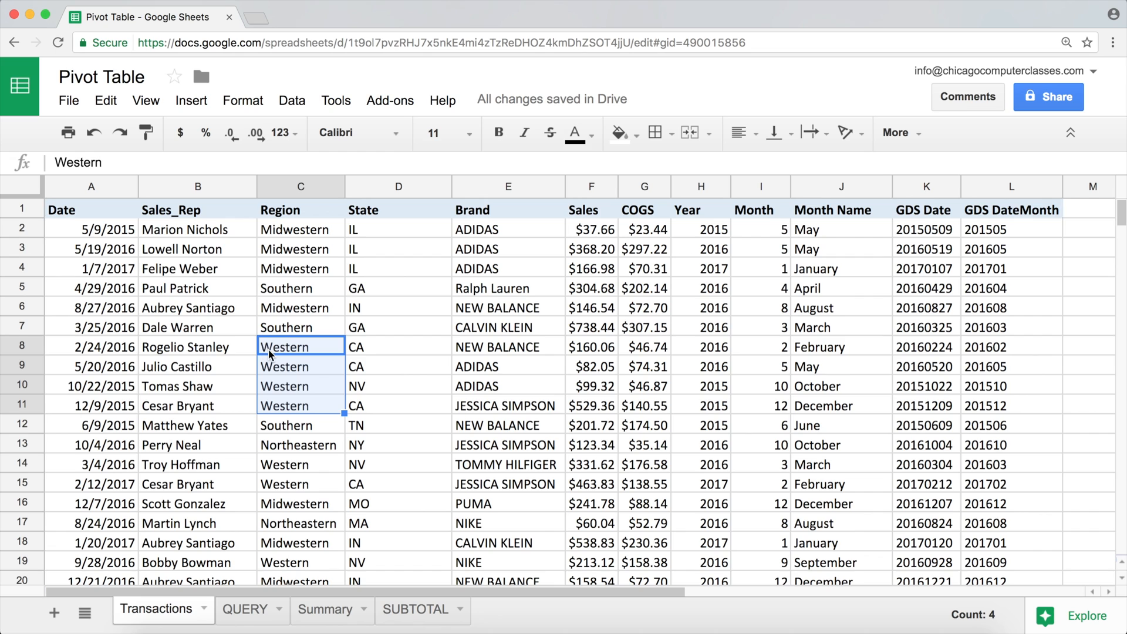
click(299, 328)
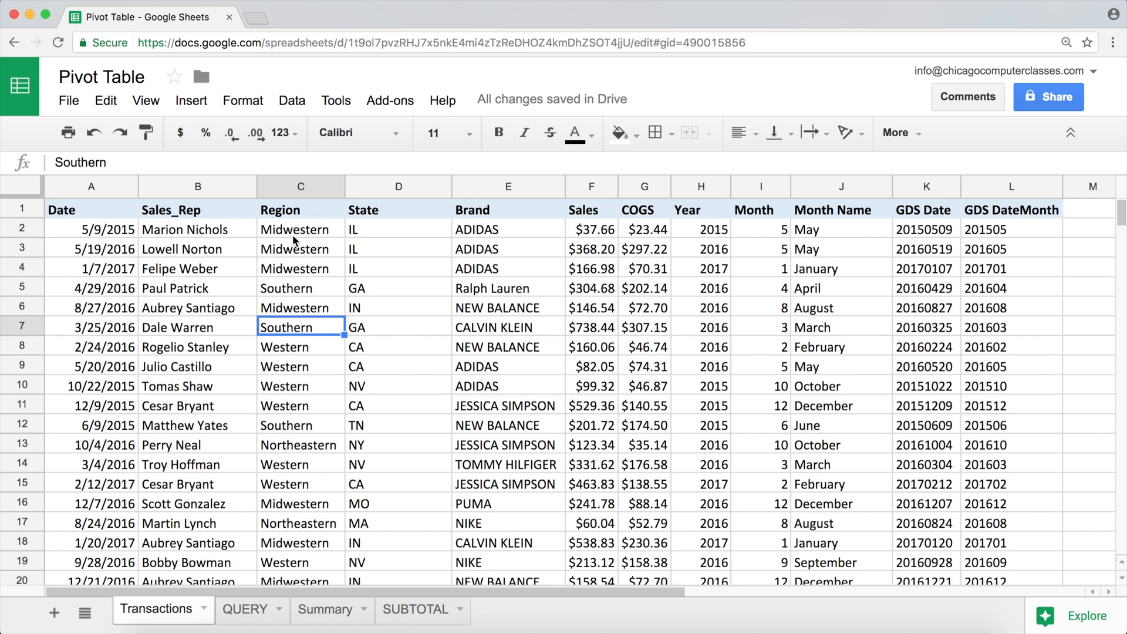
click(300, 366)
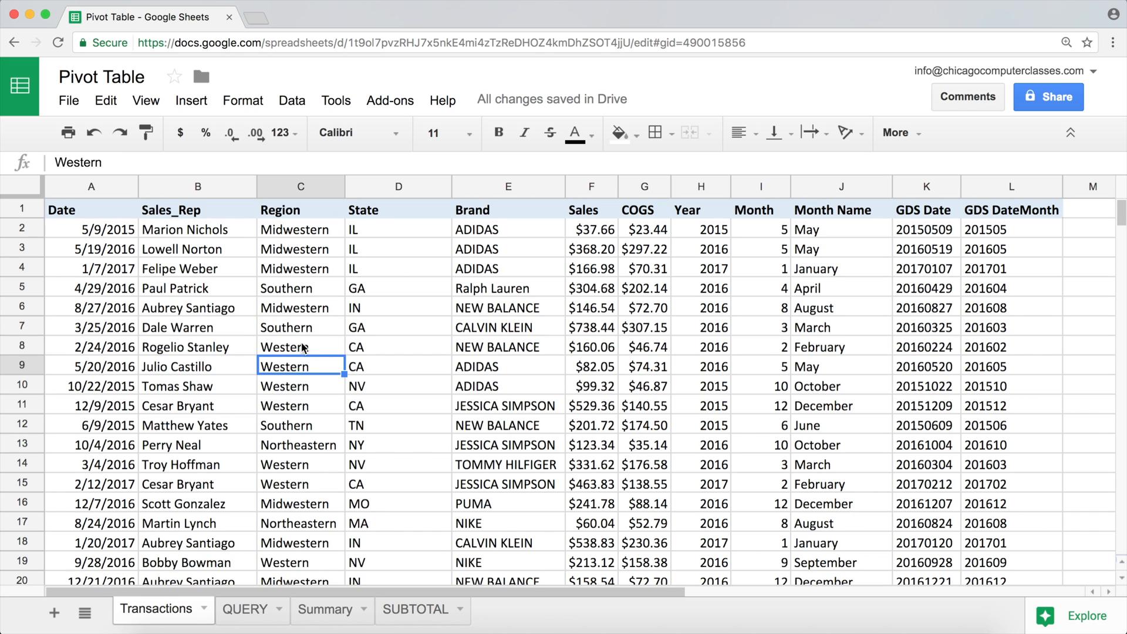
mouse_move(248, 168)
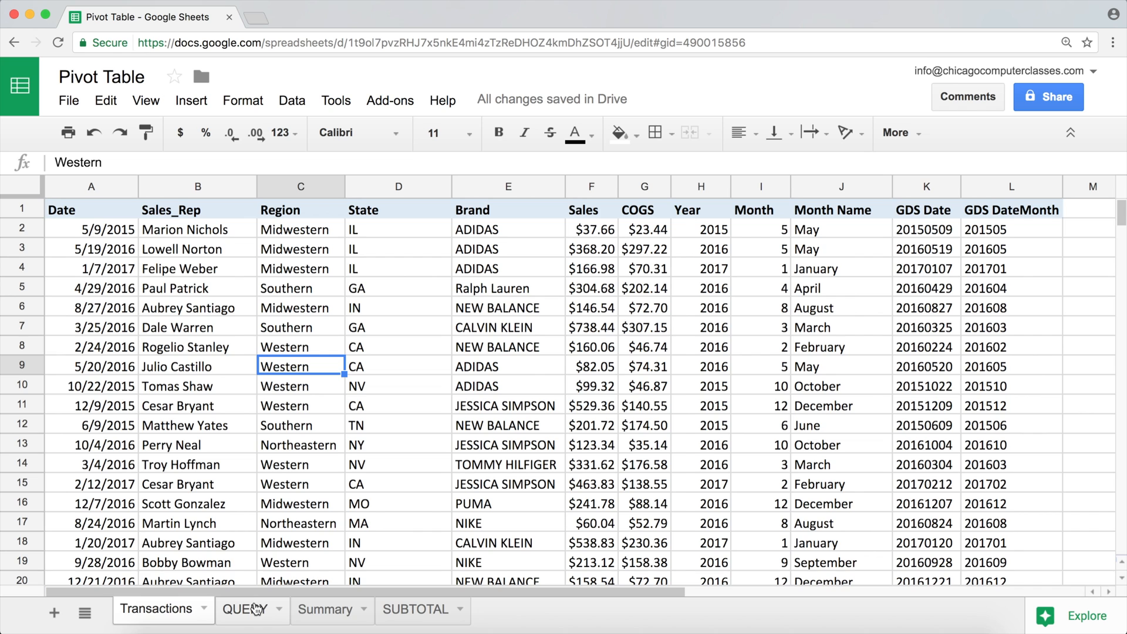
- Replace LIKE with matches in A1 and delete the old '%western%' pattern
click(245, 609)
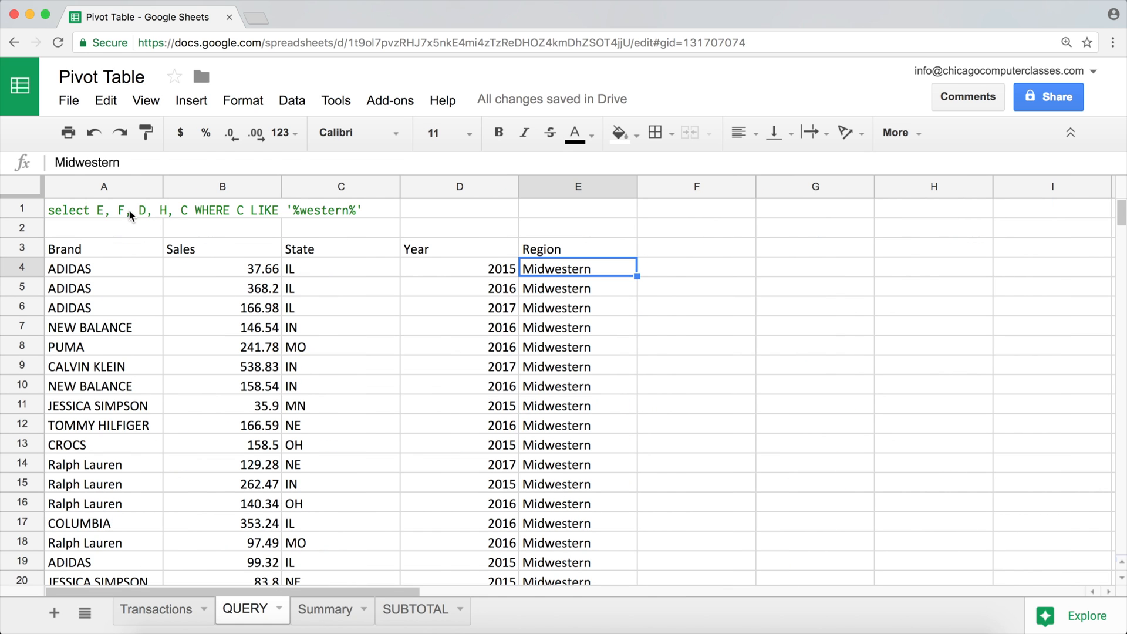
click(103, 209)
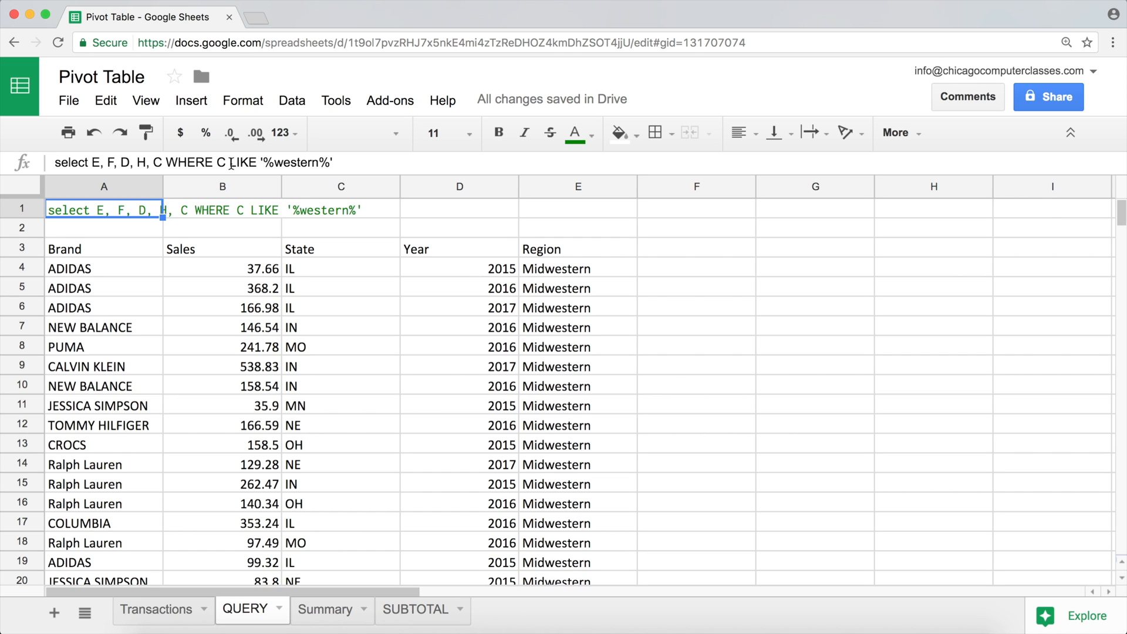
double_click(242, 162)
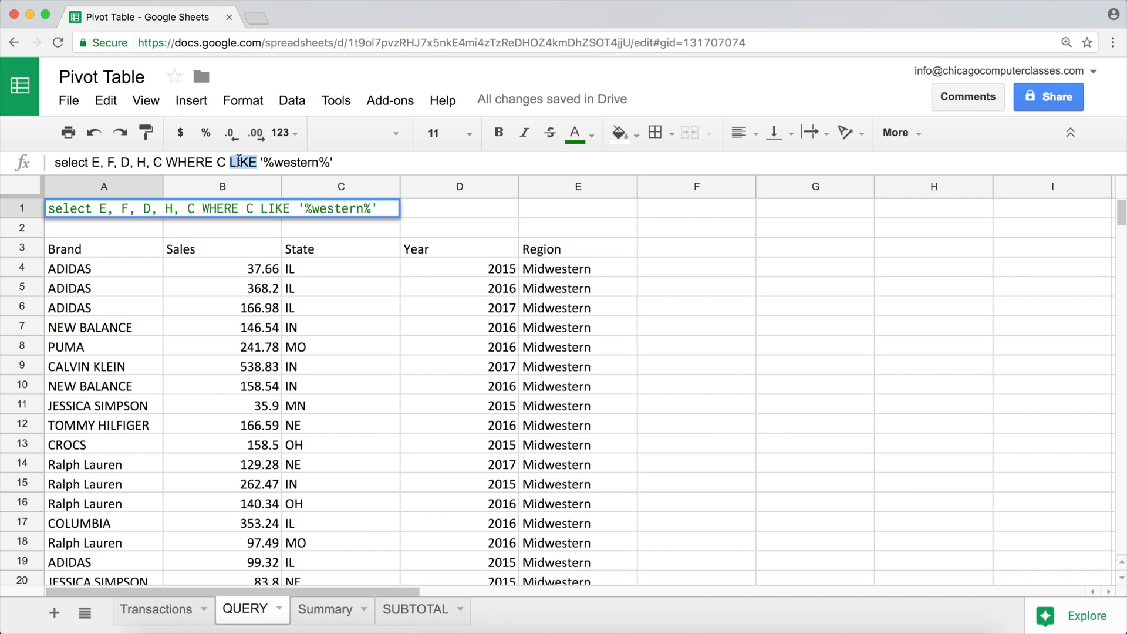
text(matches)
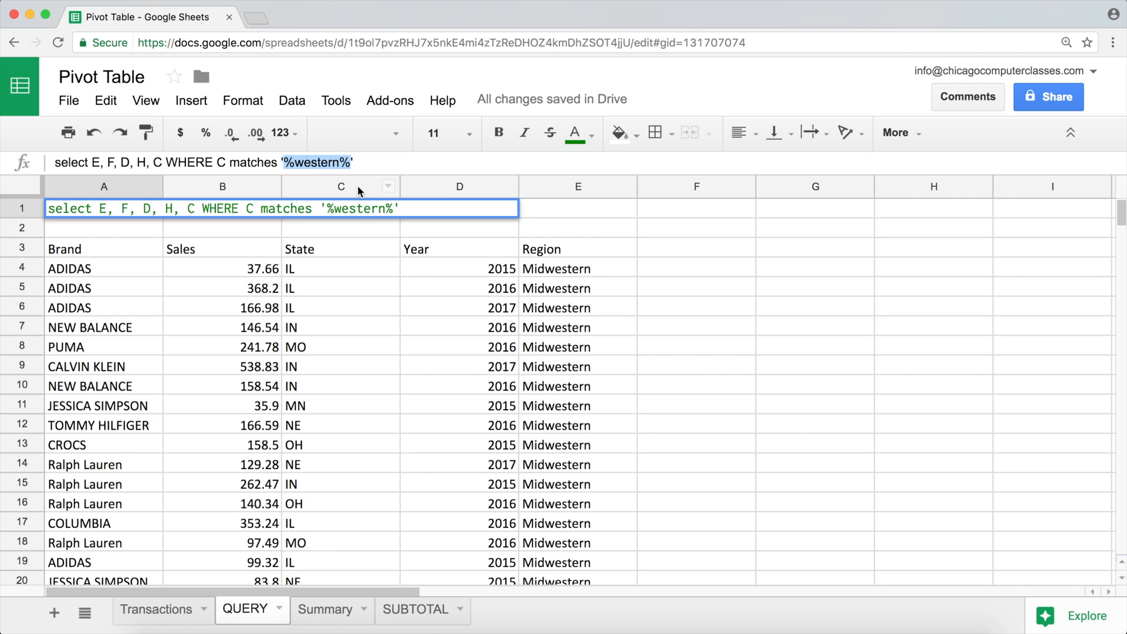
key(Delete)
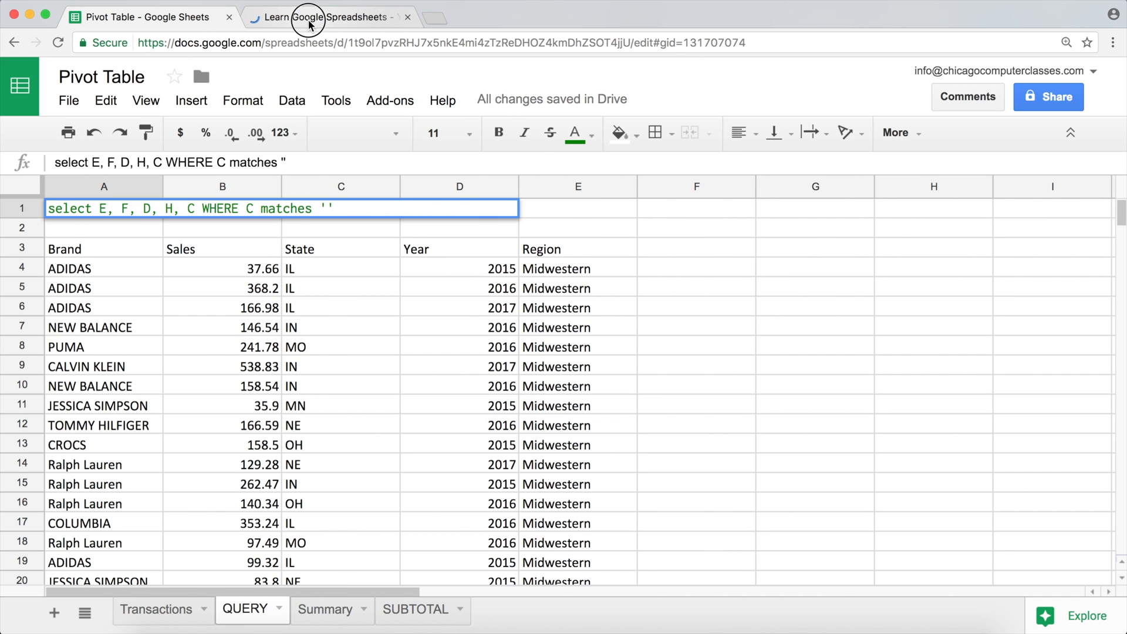
click(320, 16)
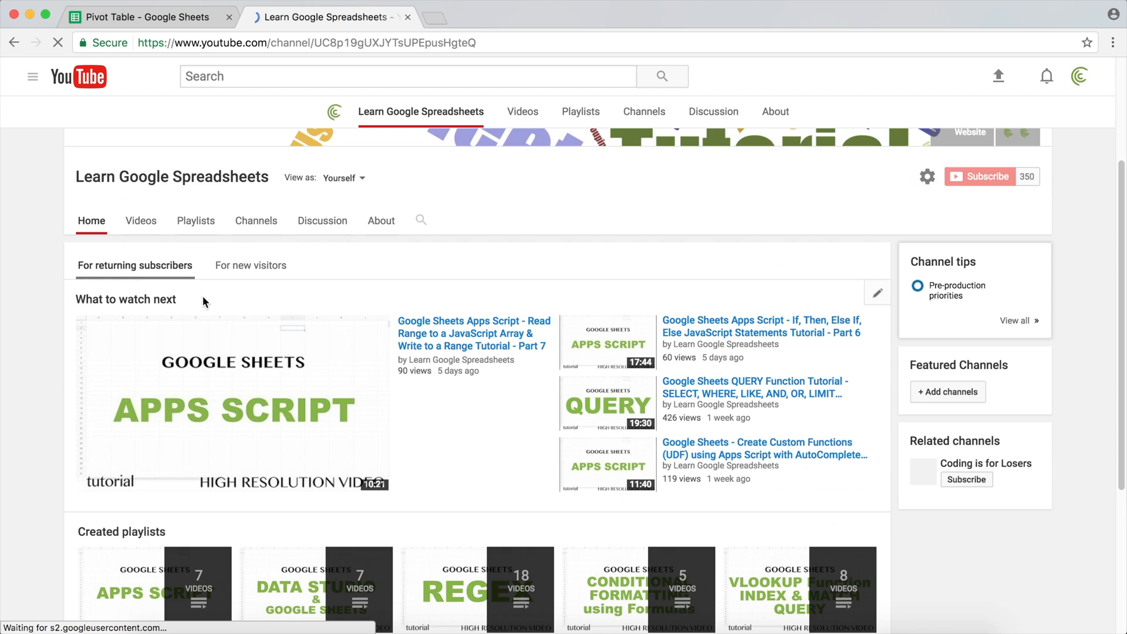
click(139, 221)
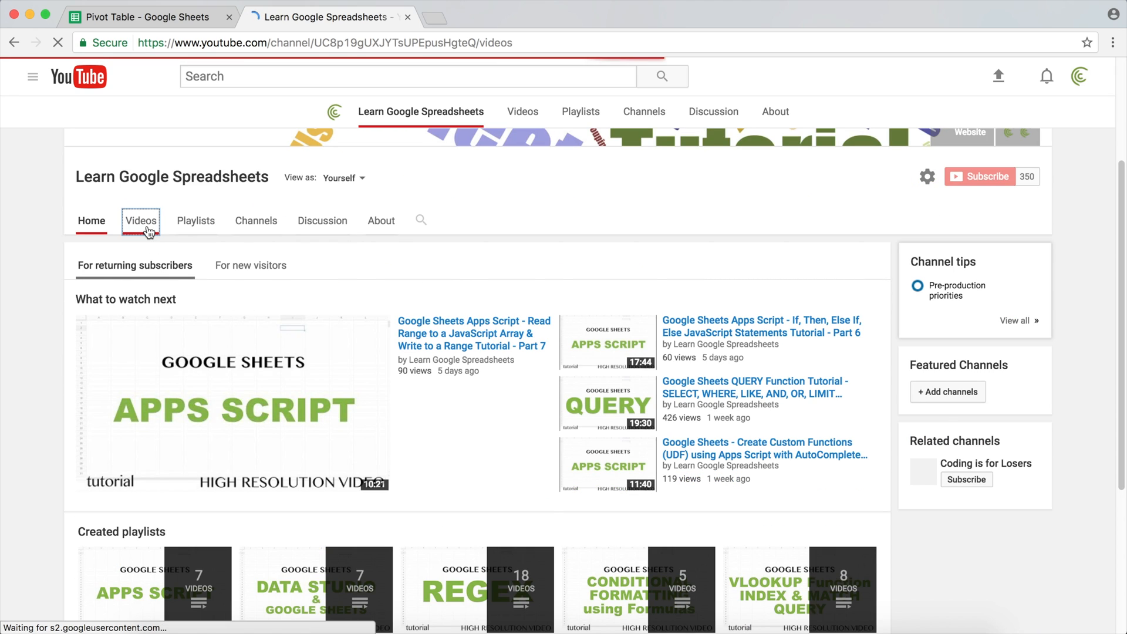
click(141, 221)
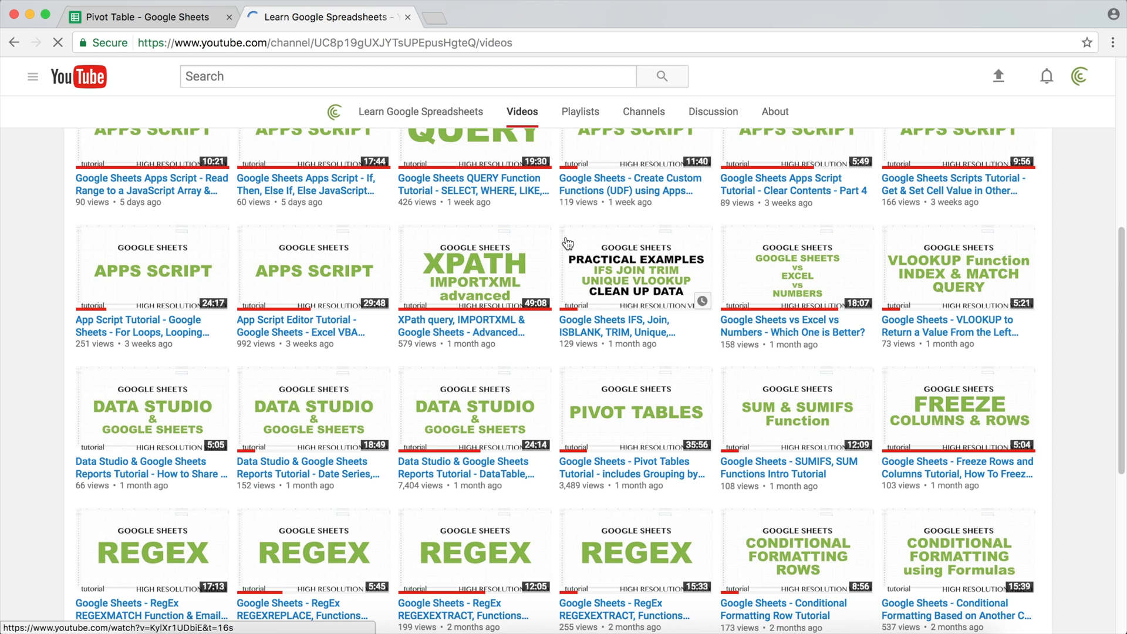
scroll(down, 3)
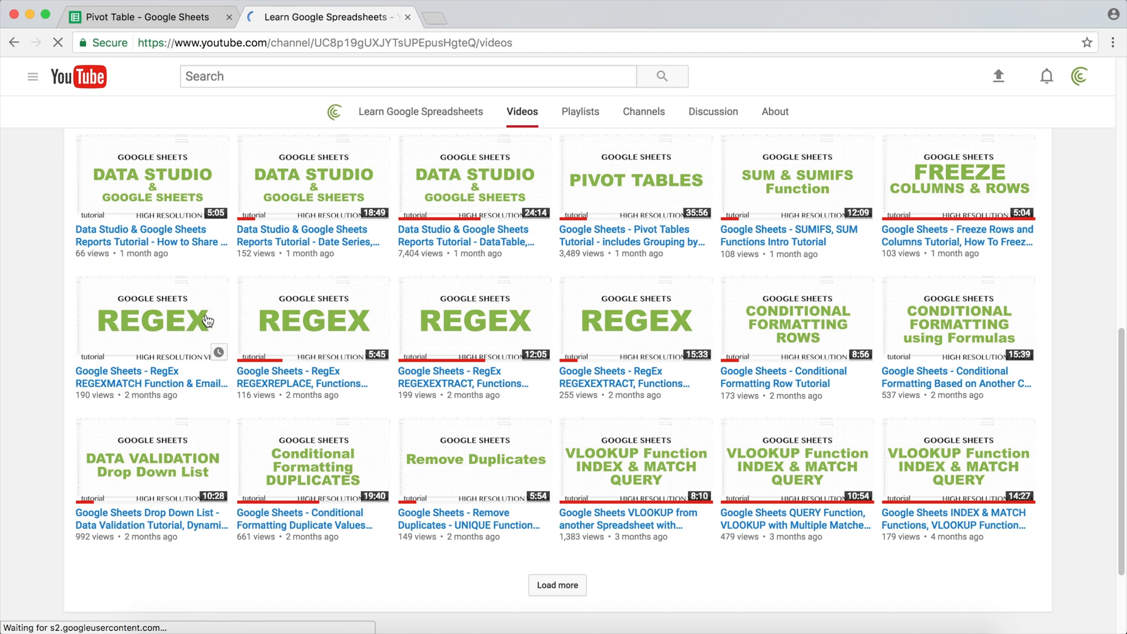
mouse_move(676, 321)
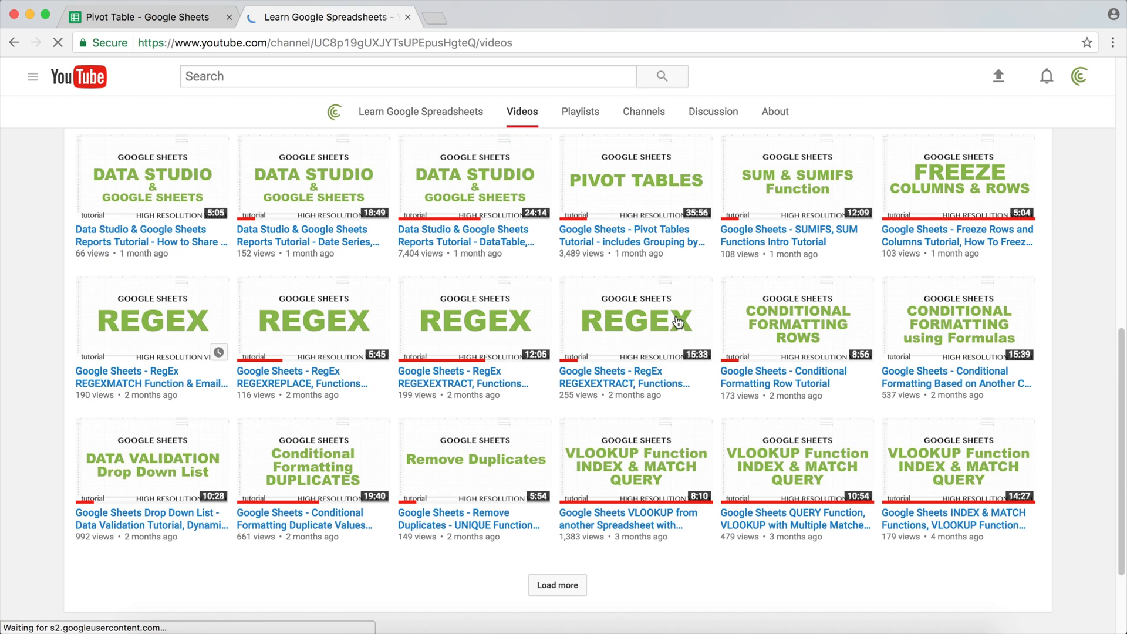
mouse_move(185, 314)
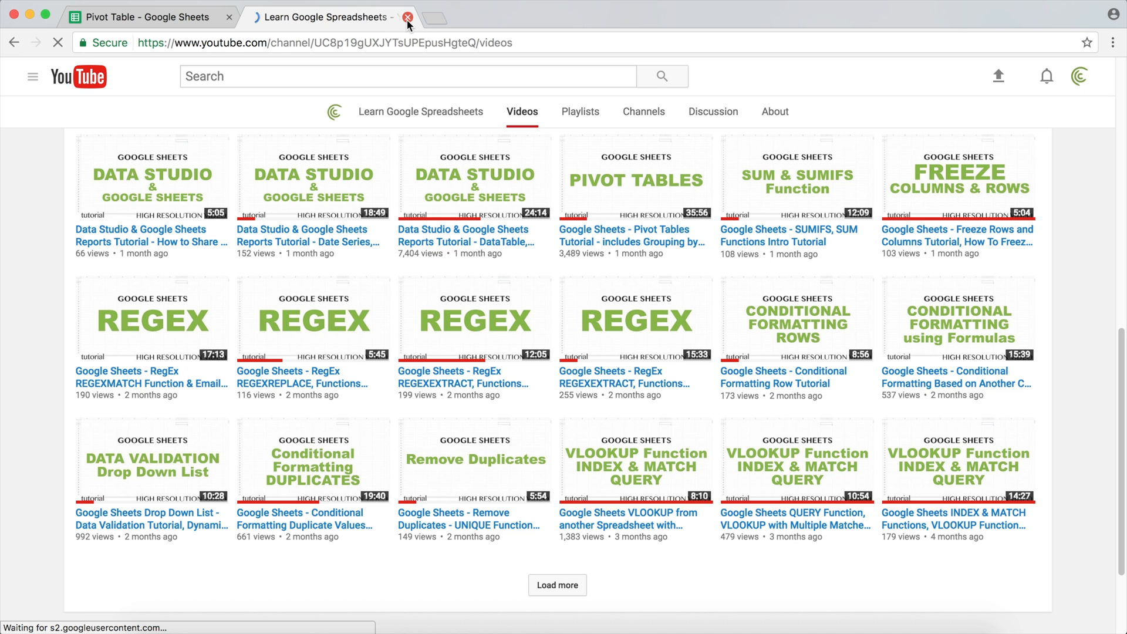
click(408, 16)
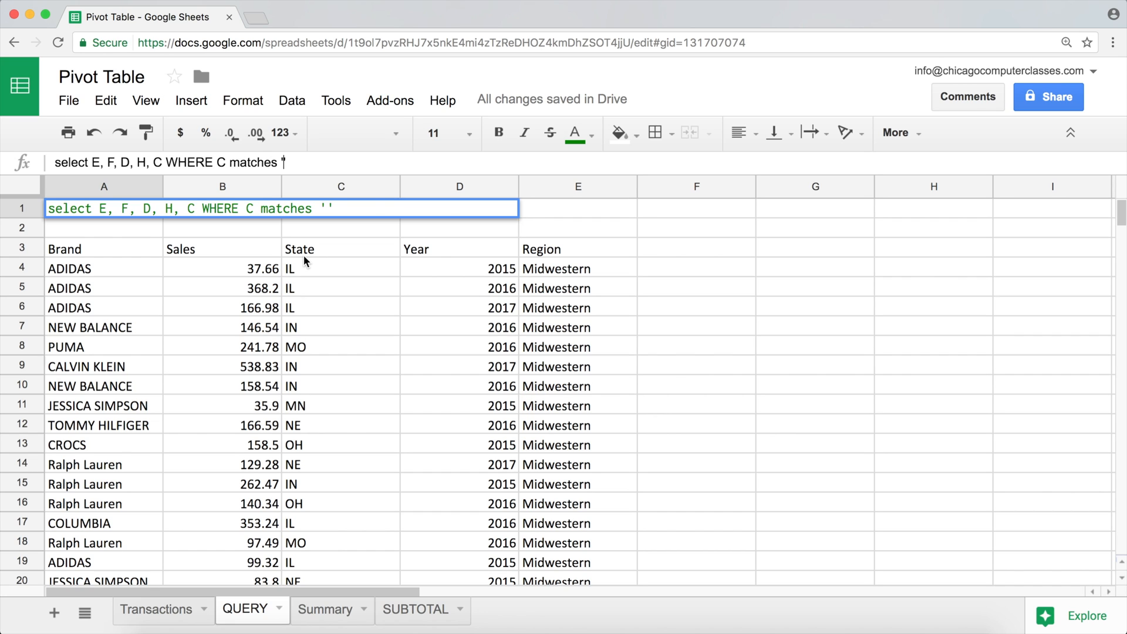
- Set the matches pattern to '[wW]estern' so only Western rows are listed
text([w)
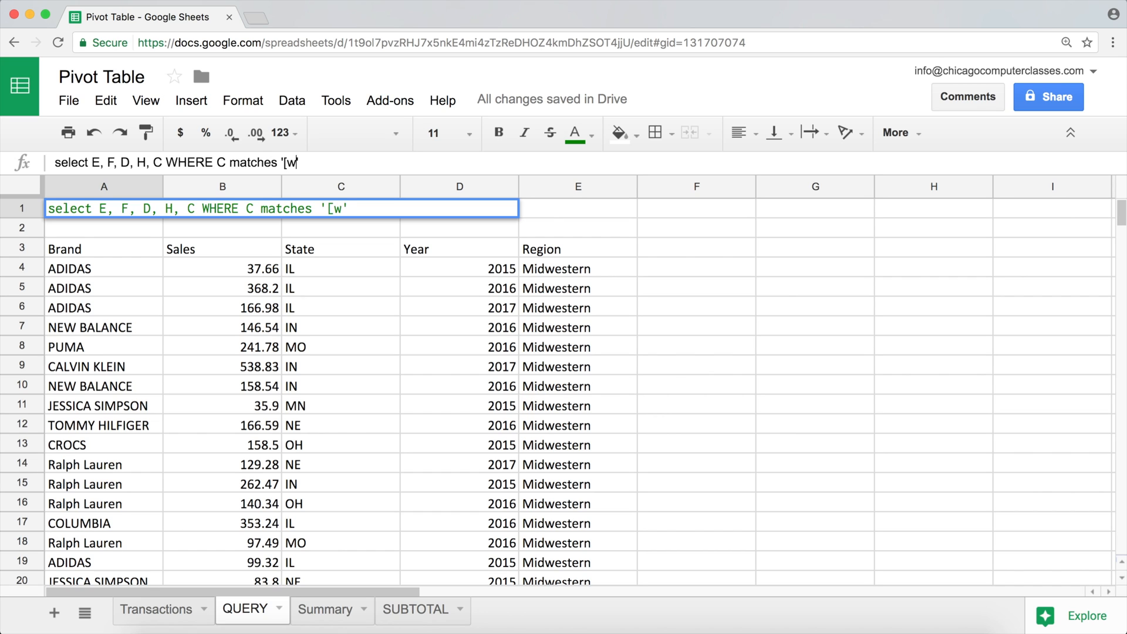
text(W])
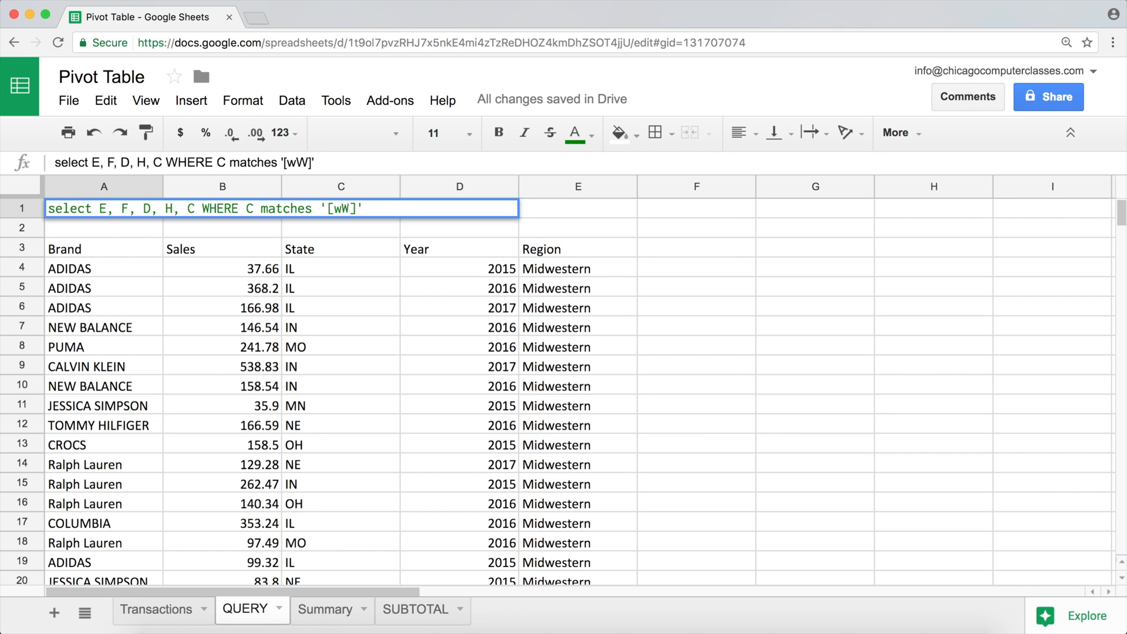
text(estern)
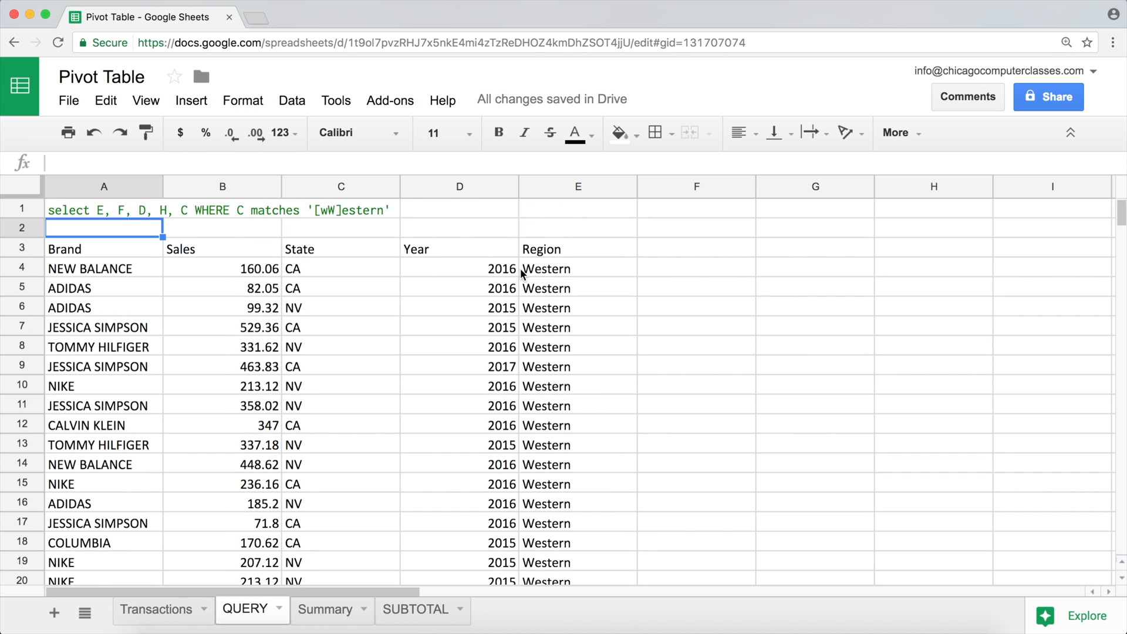
click(103, 209)
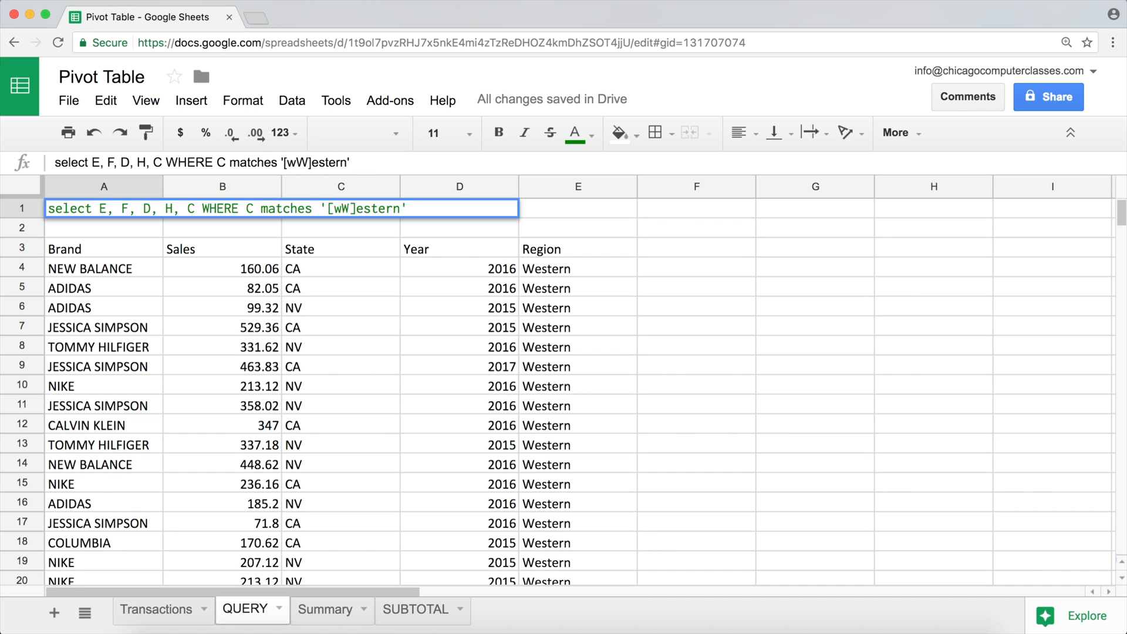
- Change the pattern to '.*[wW]estern' and commit the QUERY formula
text(.)
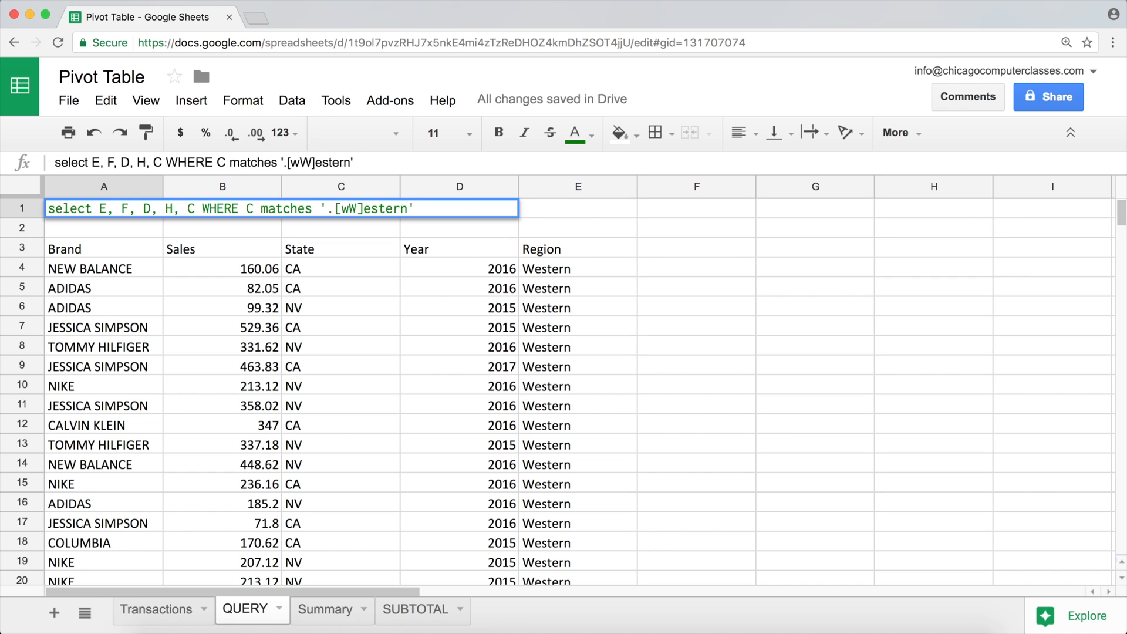
text(*)
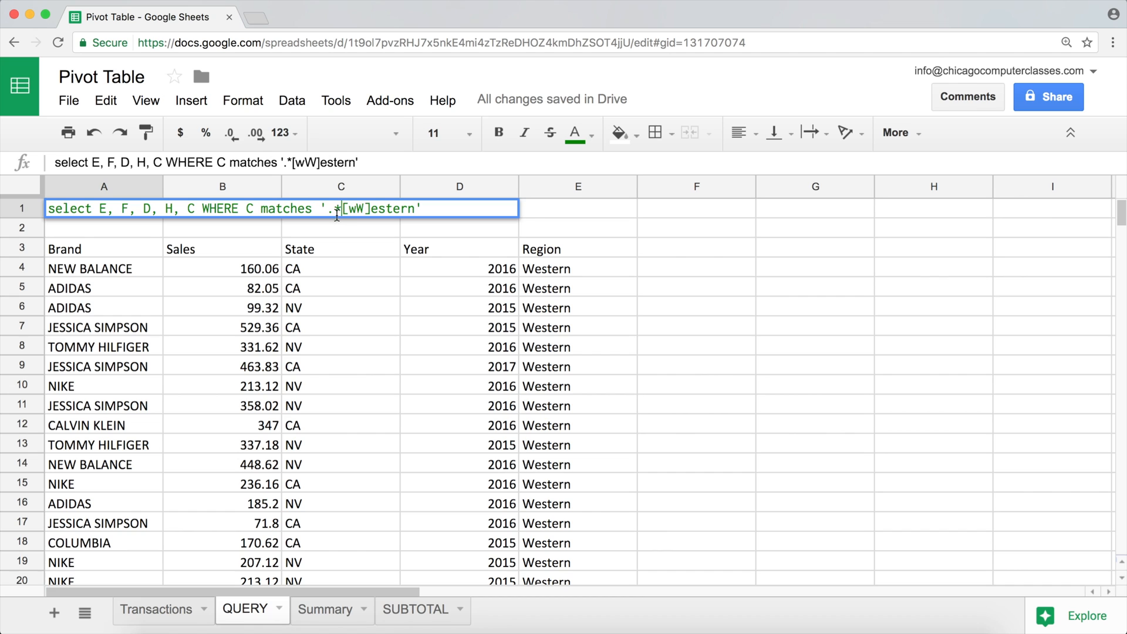
click(339, 210)
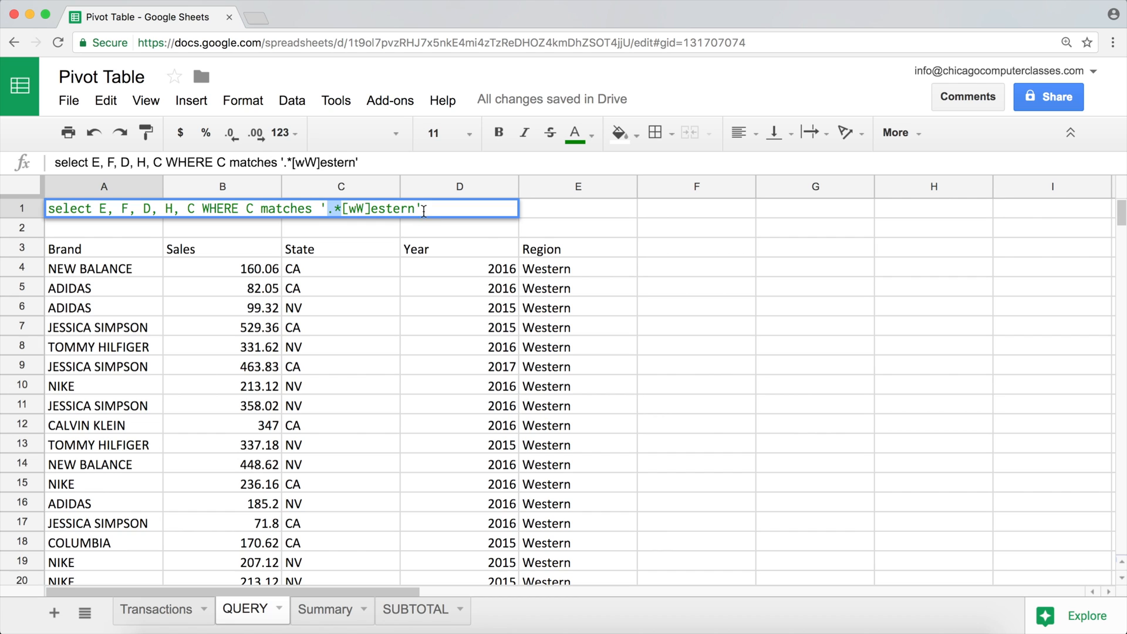
key(enter)
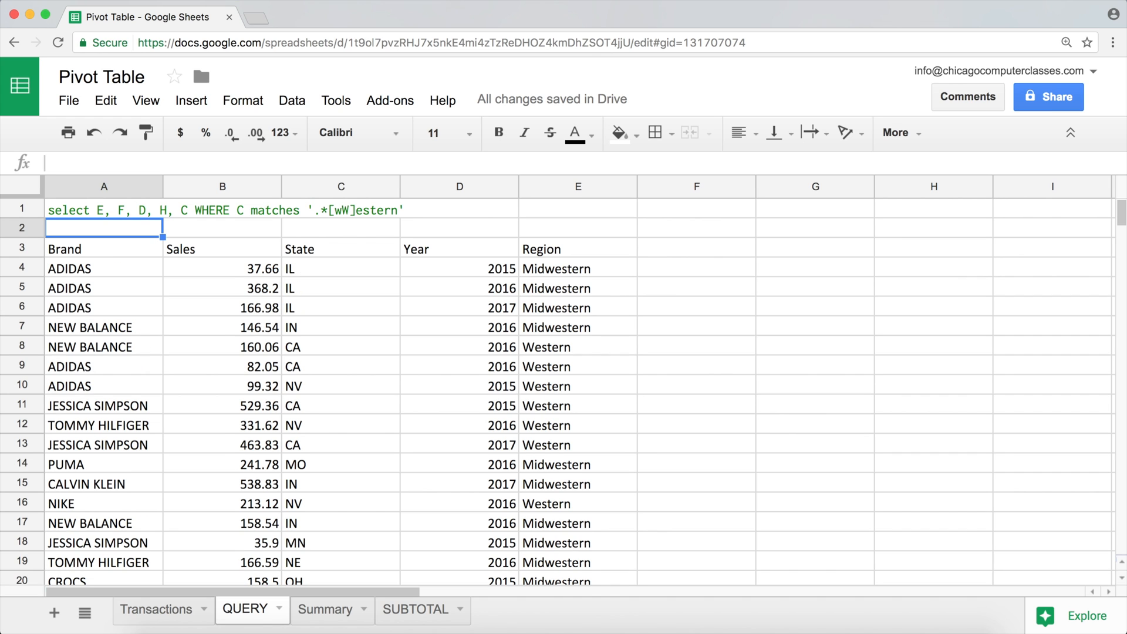
- Highlight the returned Midwestern and Western rows, then go to the Transactions sheet
click(578, 267)
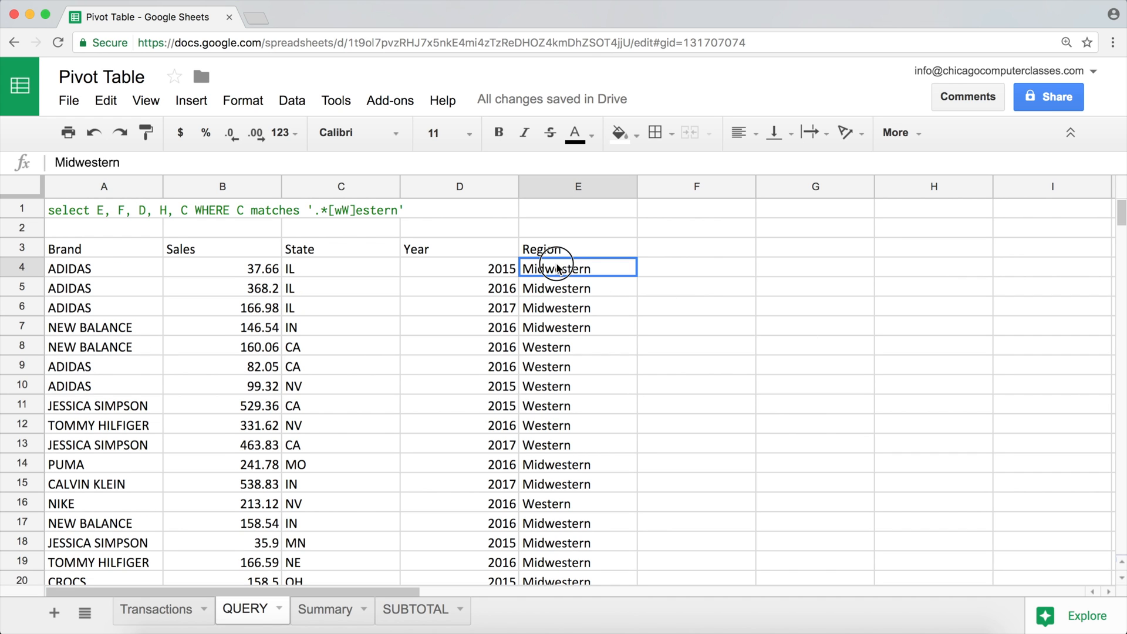
drag(578, 268, 578, 328)
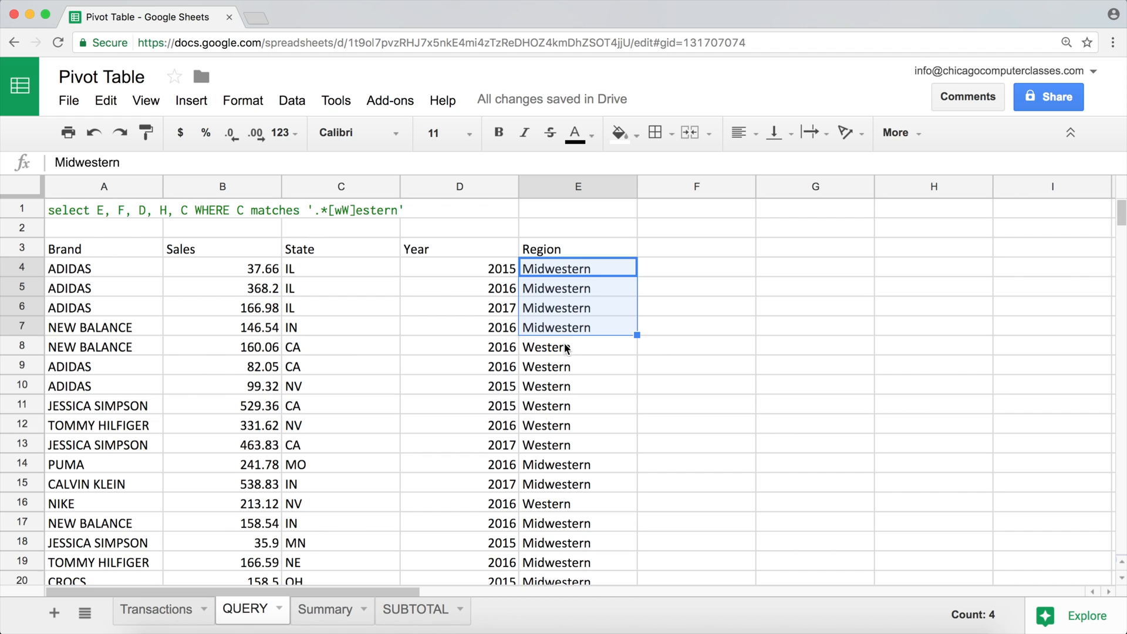
click(578, 346)
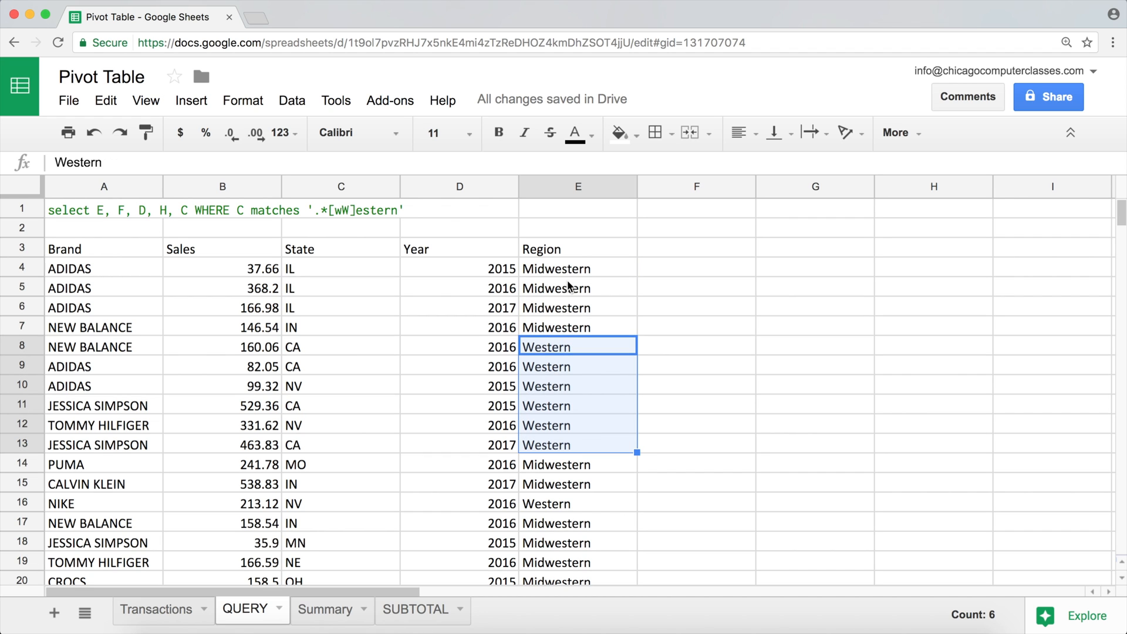
click(105, 209)
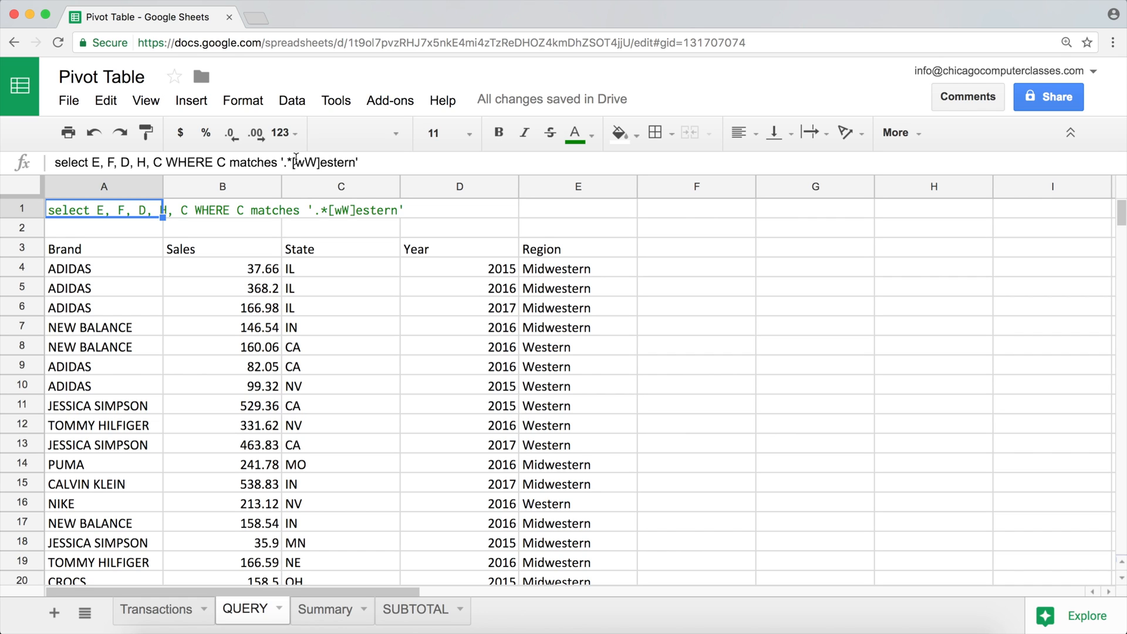
click(155, 610)
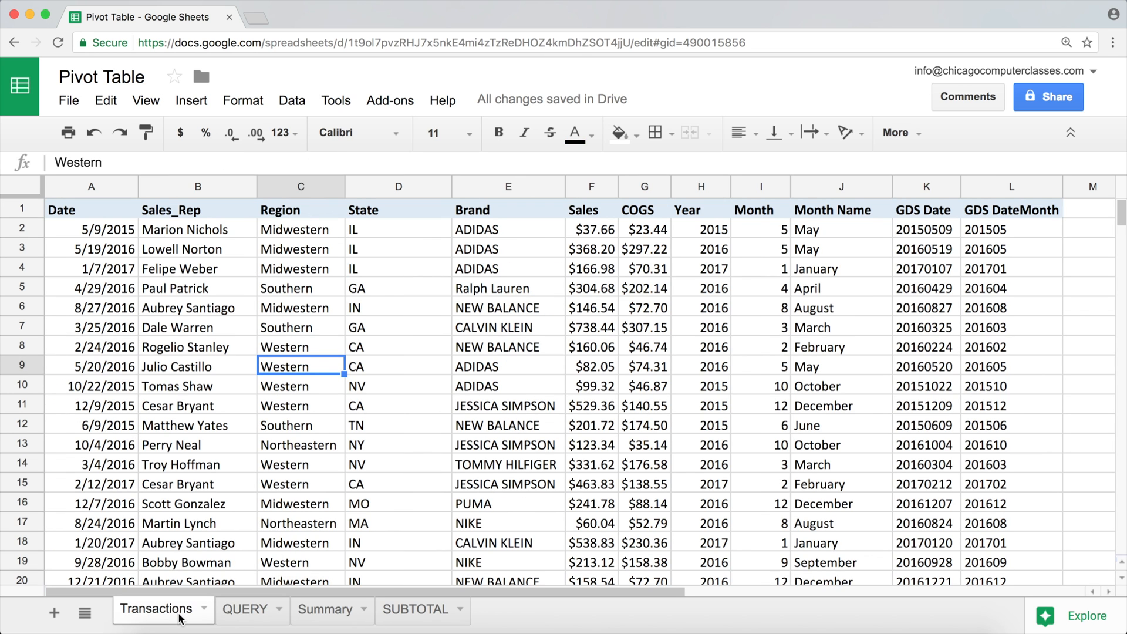
mouse_move(229, 449)
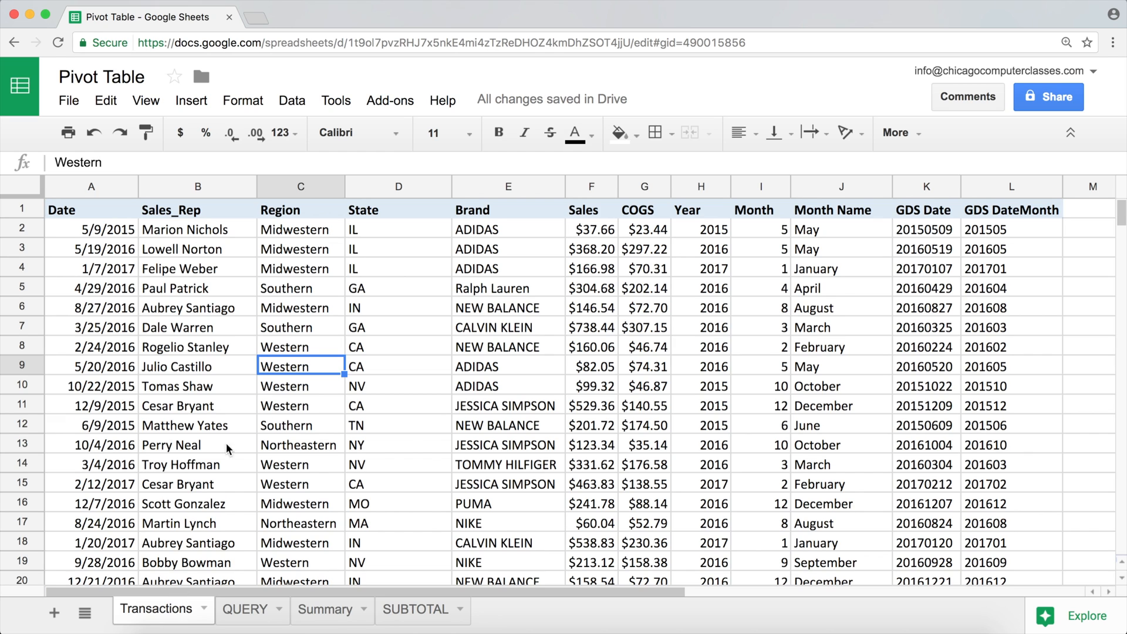
mouse_move(360, 302)
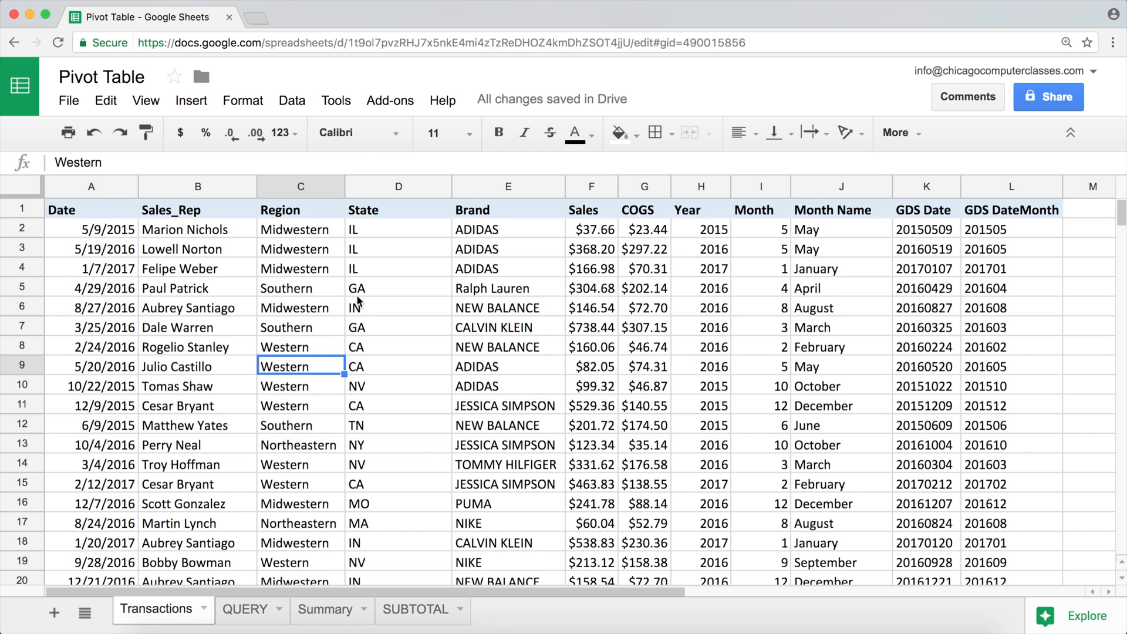
click(398, 522)
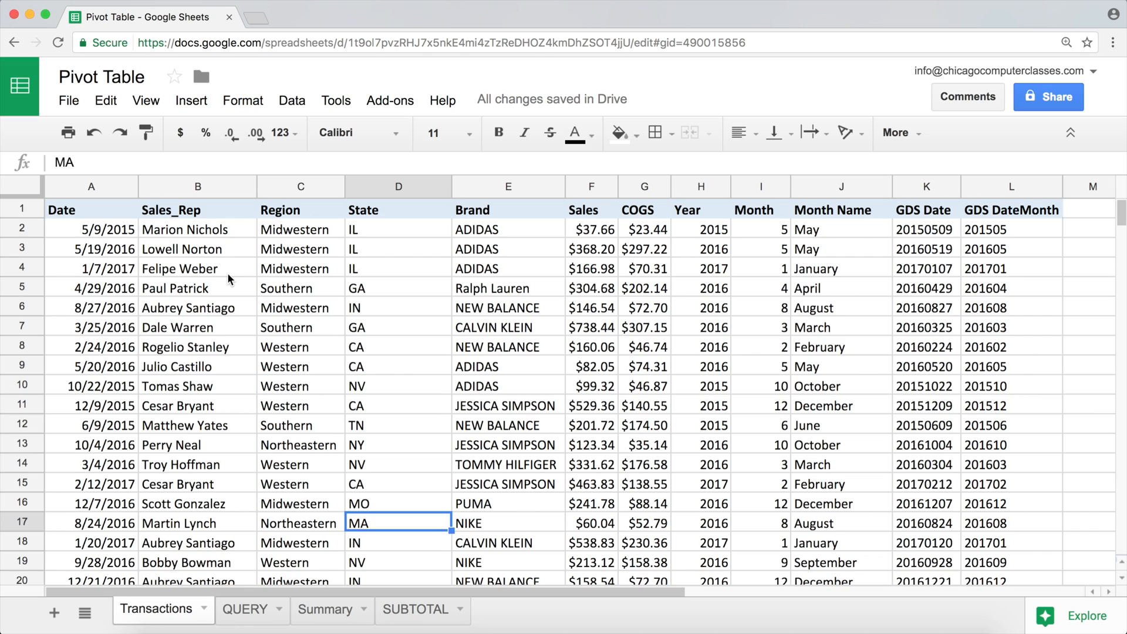
mouse_move(370, 420)
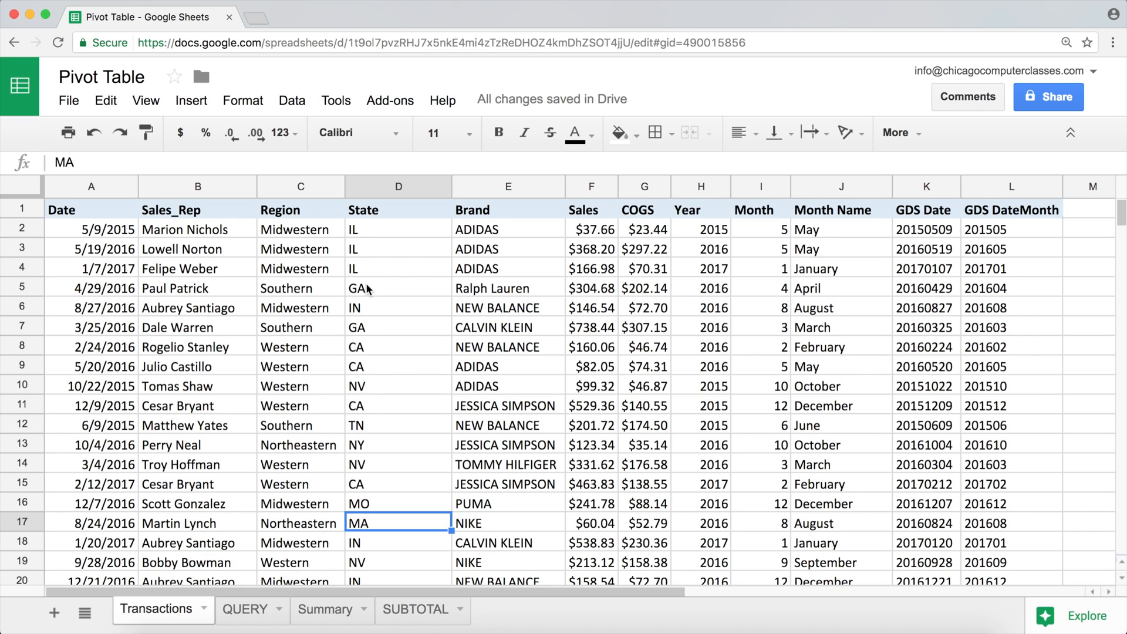
click(399, 288)
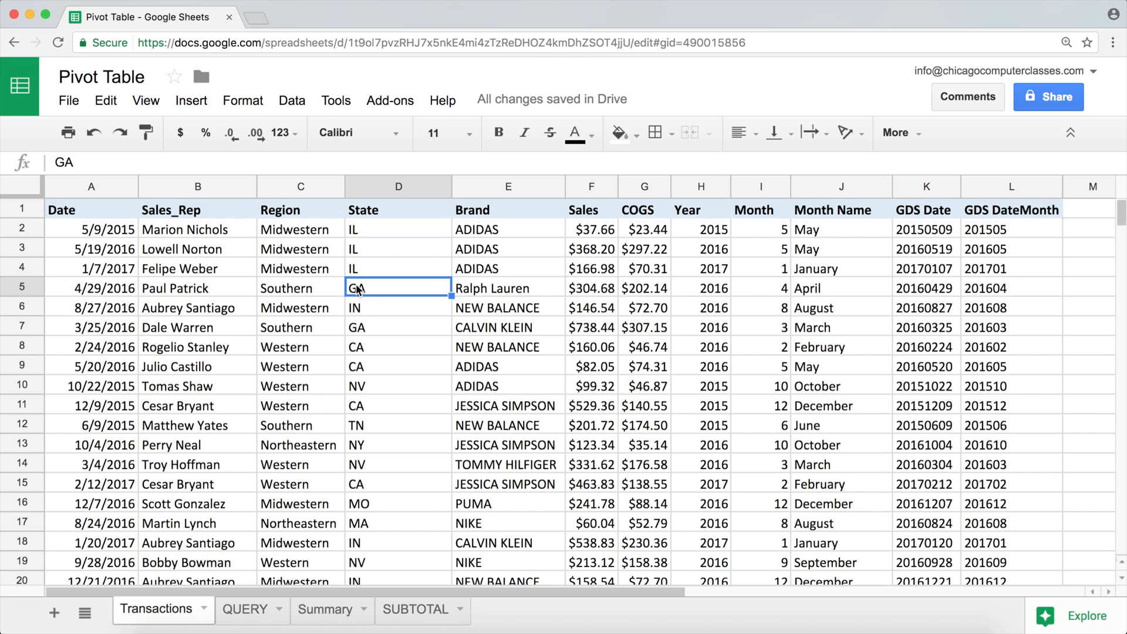
mouse_move(363, 291)
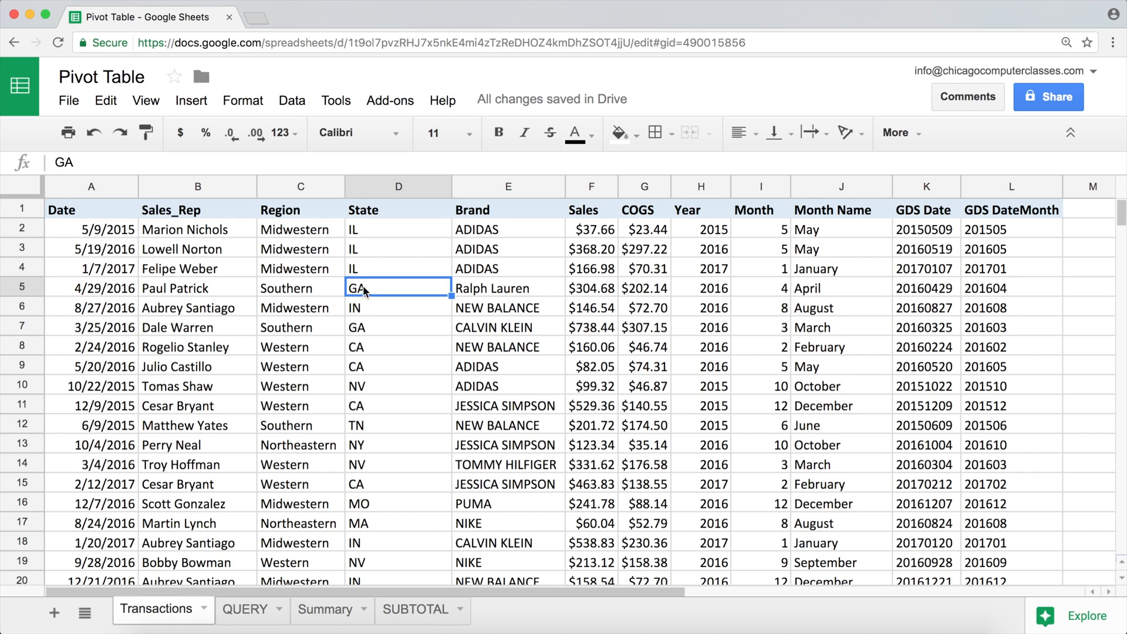
click(398, 366)
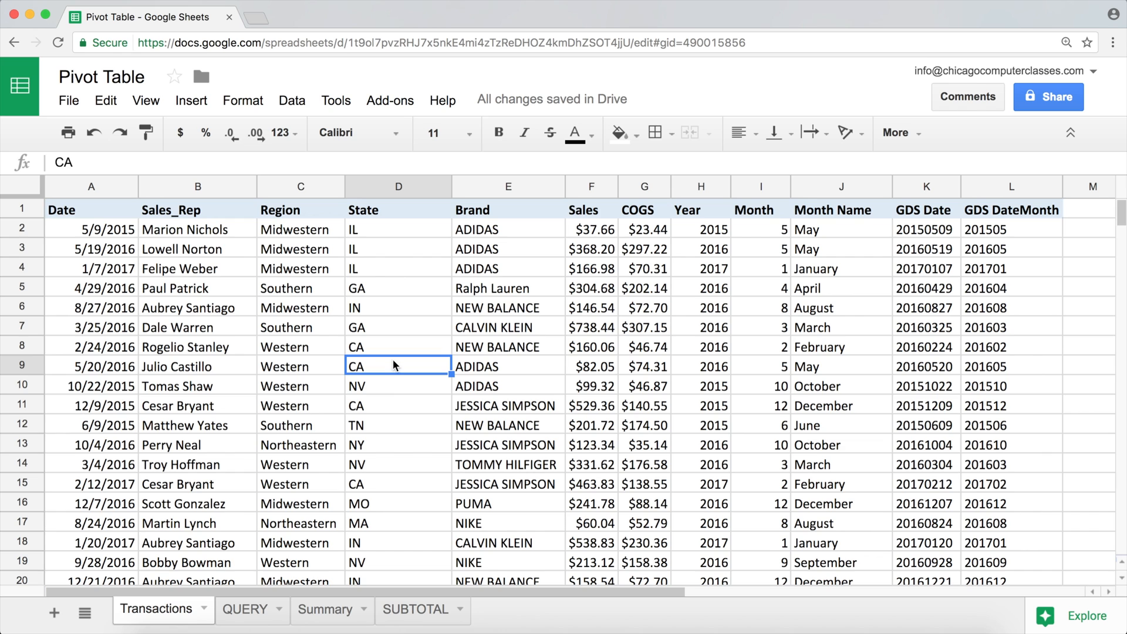
click(398, 523)
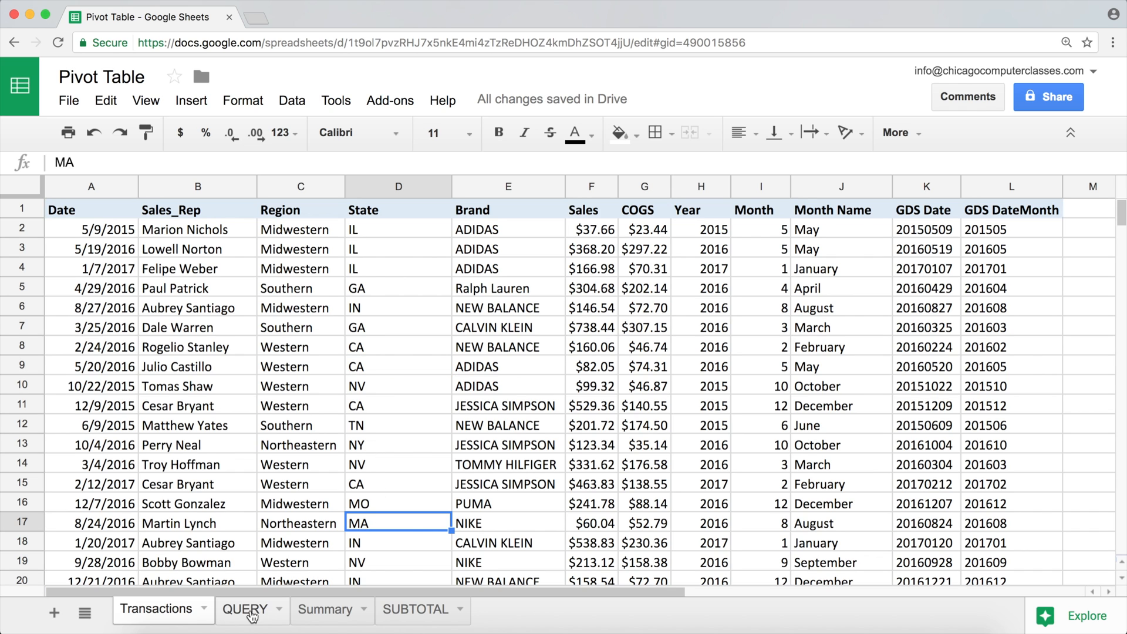
click(244, 609)
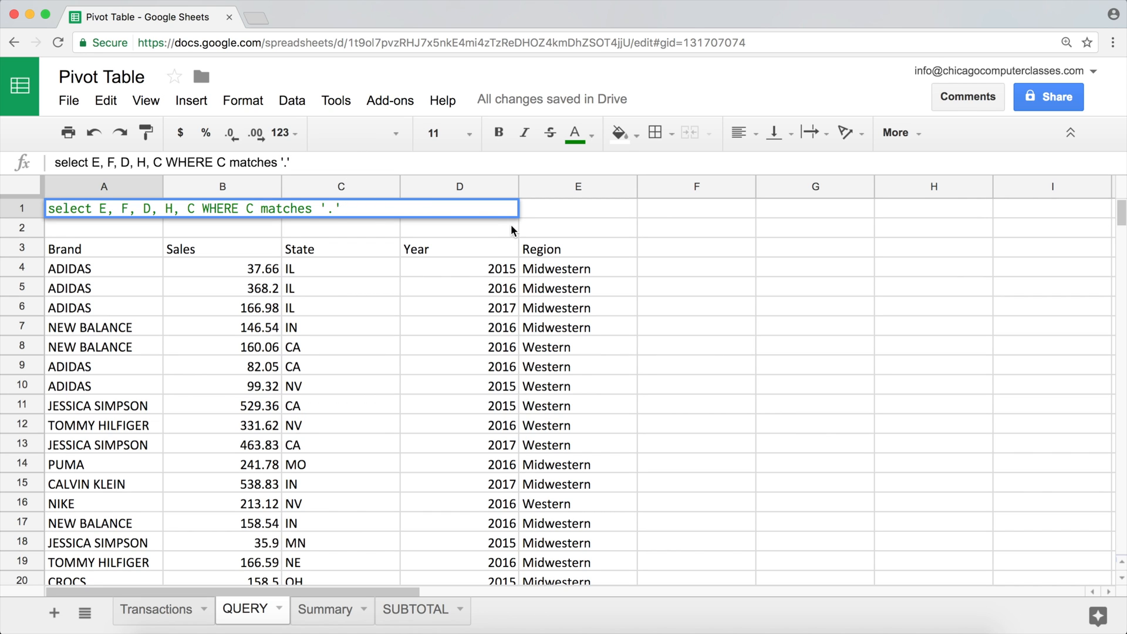
- Apply WHERE D matches '.A' and check the GA, CA, MA and PA rows against Transactions
text(A)
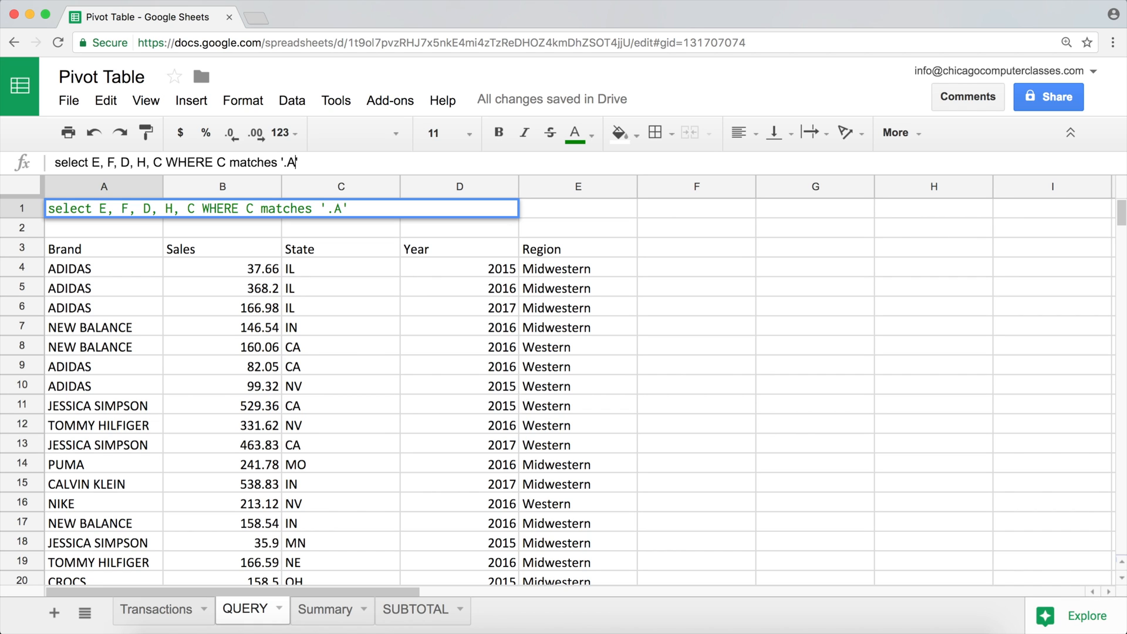
key(enter)
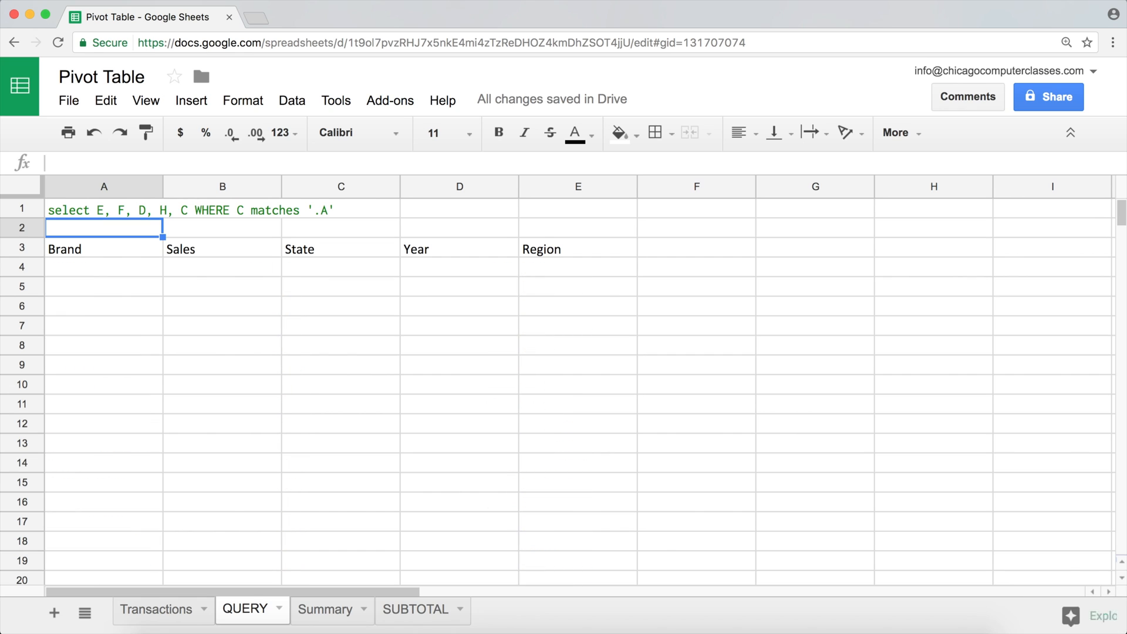
mouse_move(128, 211)
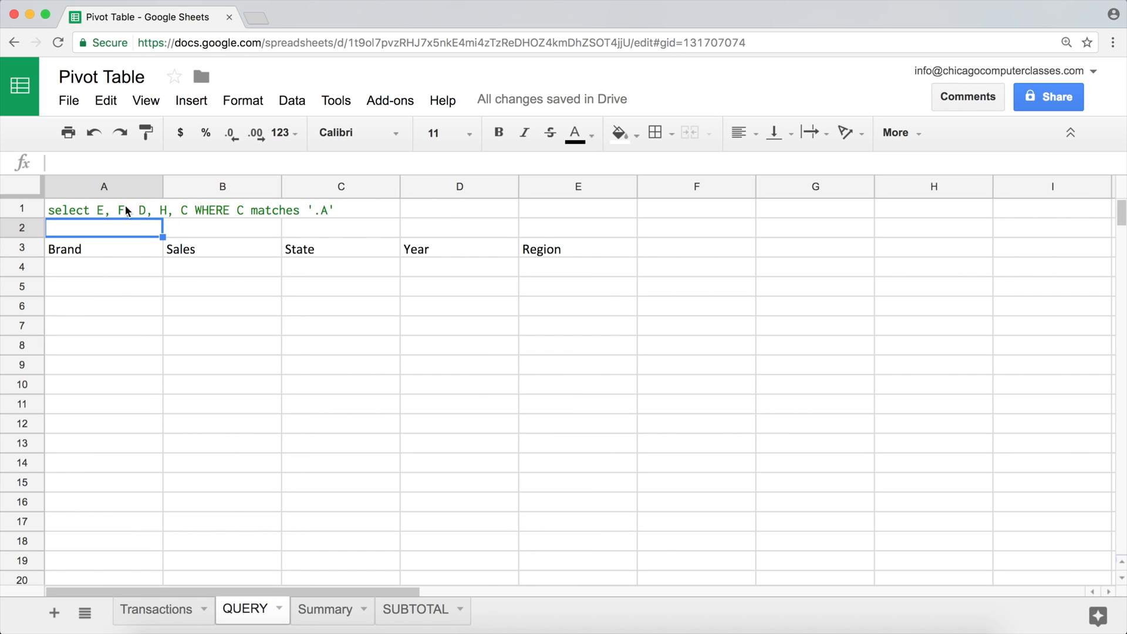
click(103, 209)
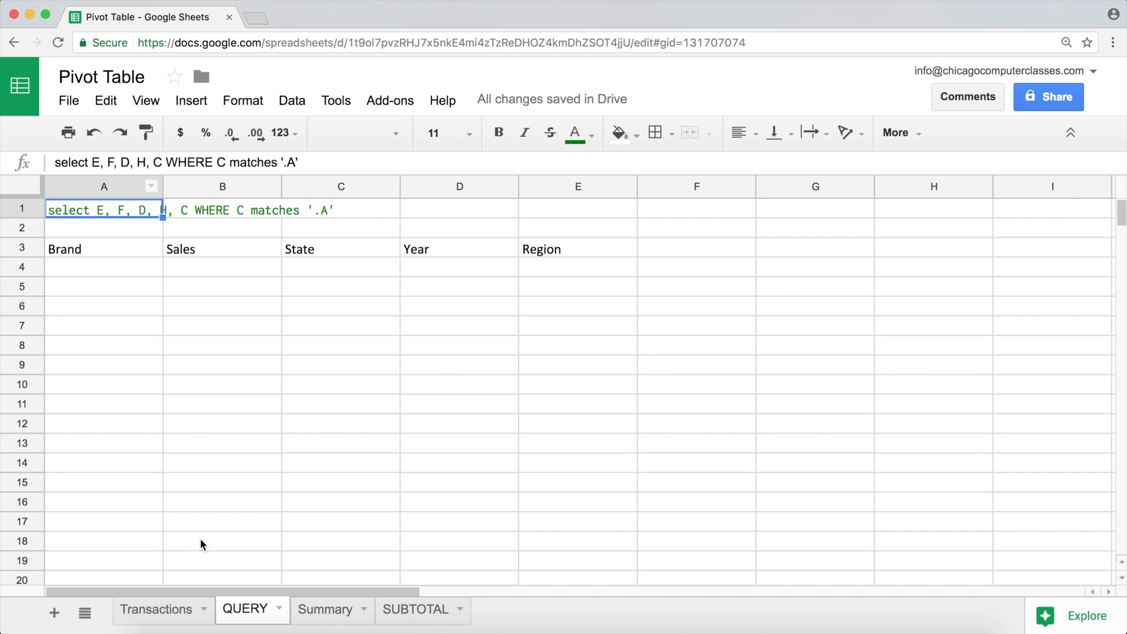
click(156, 609)
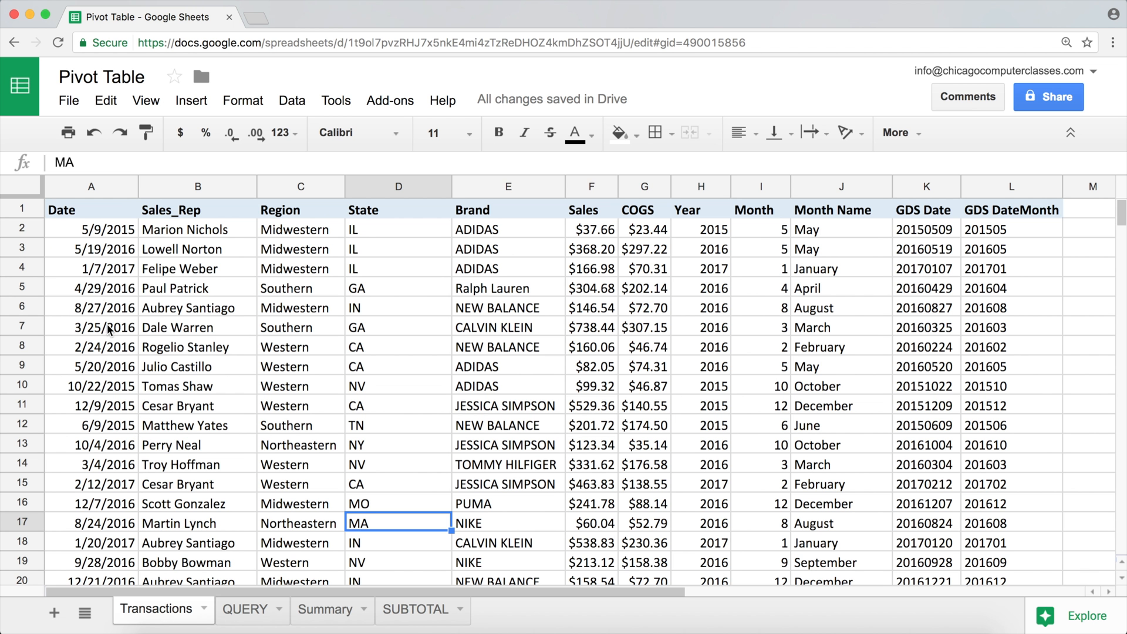
mouse_move(232, 610)
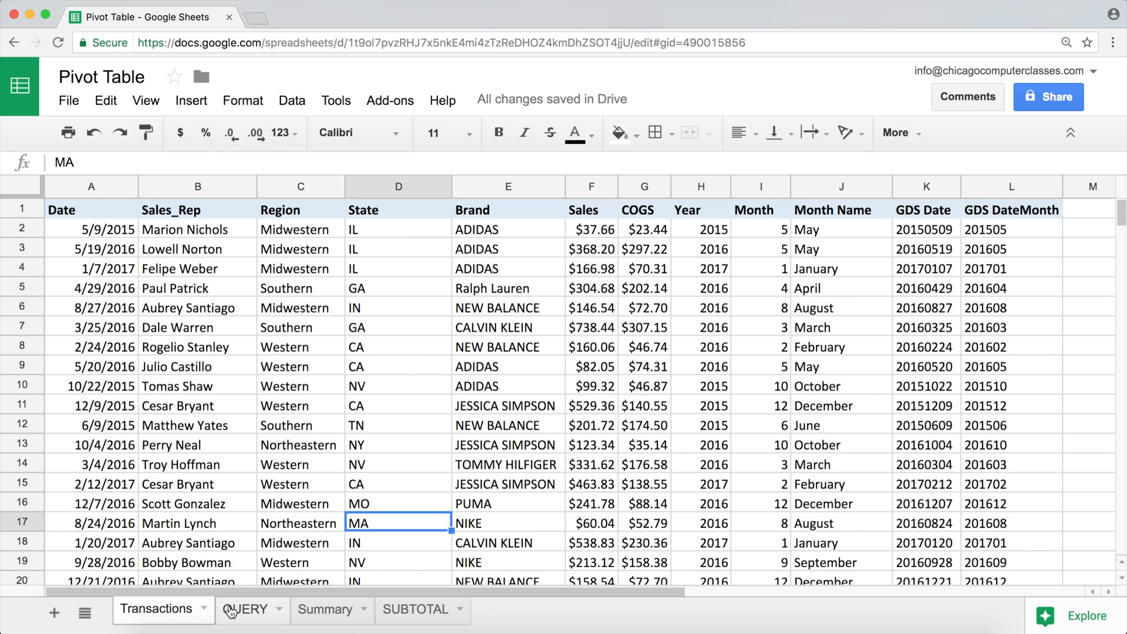
click(244, 609)
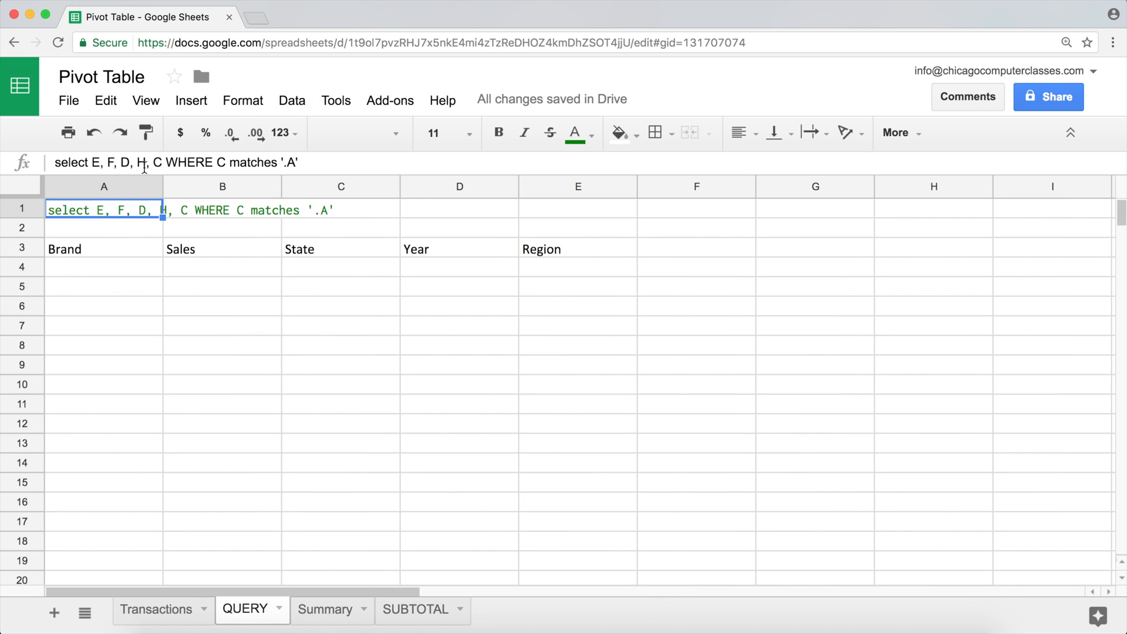
mouse_move(228, 203)
text(D)
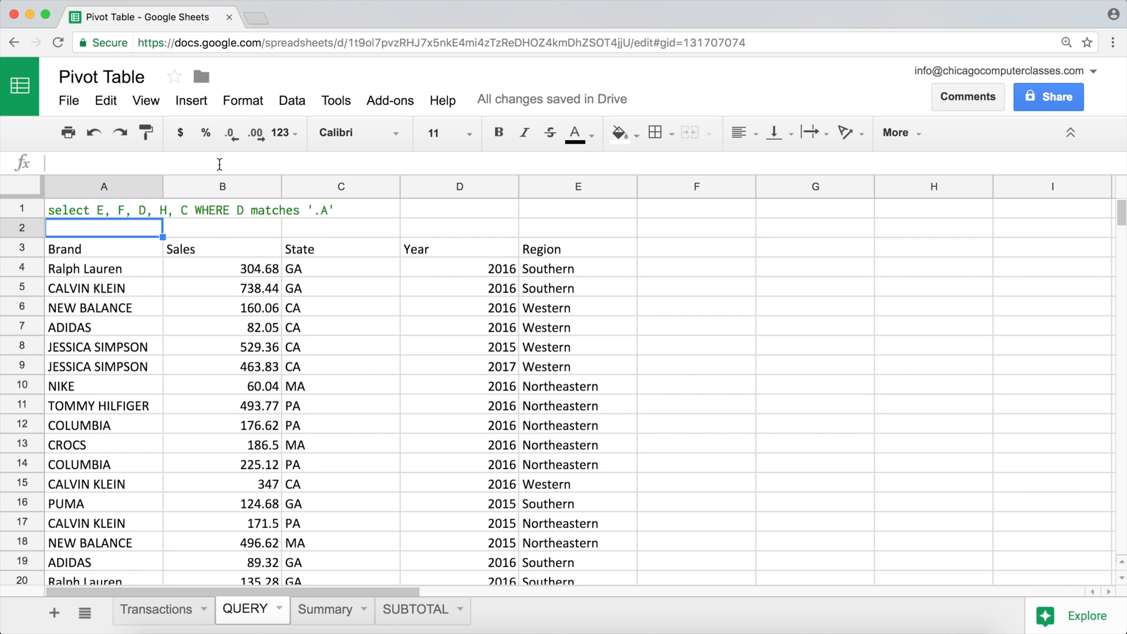
mouse_move(483, 257)
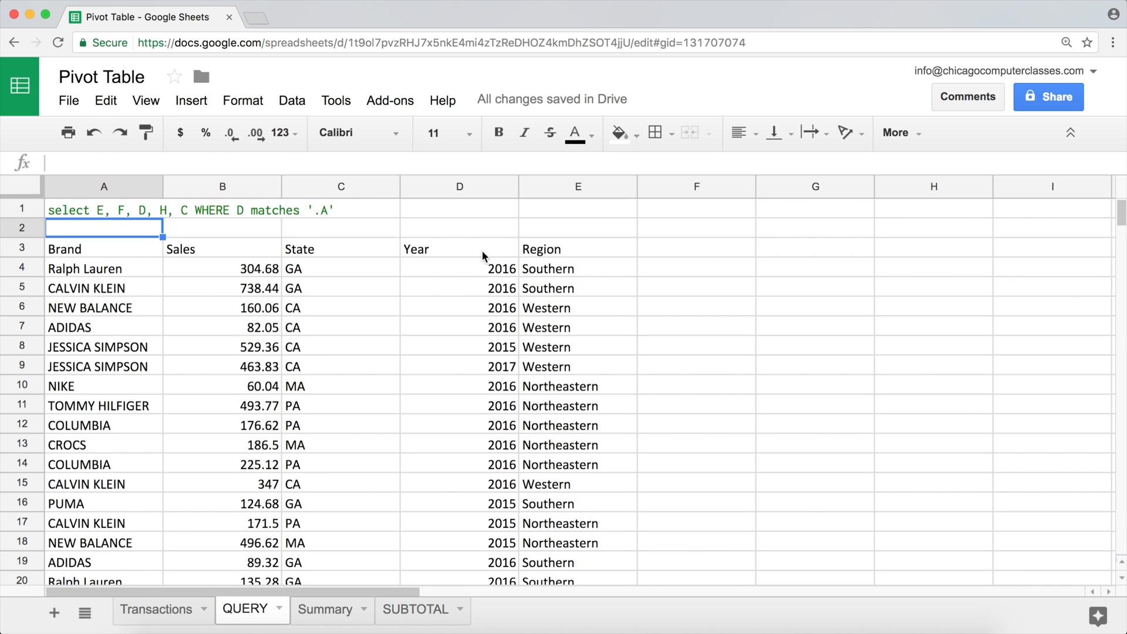
click(105, 209)
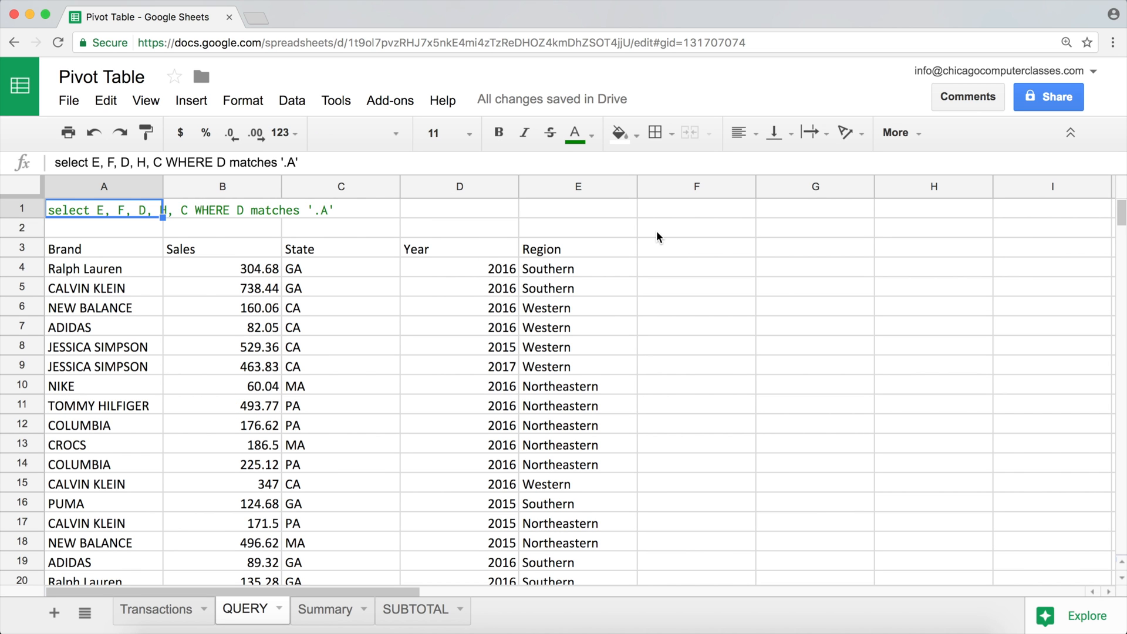